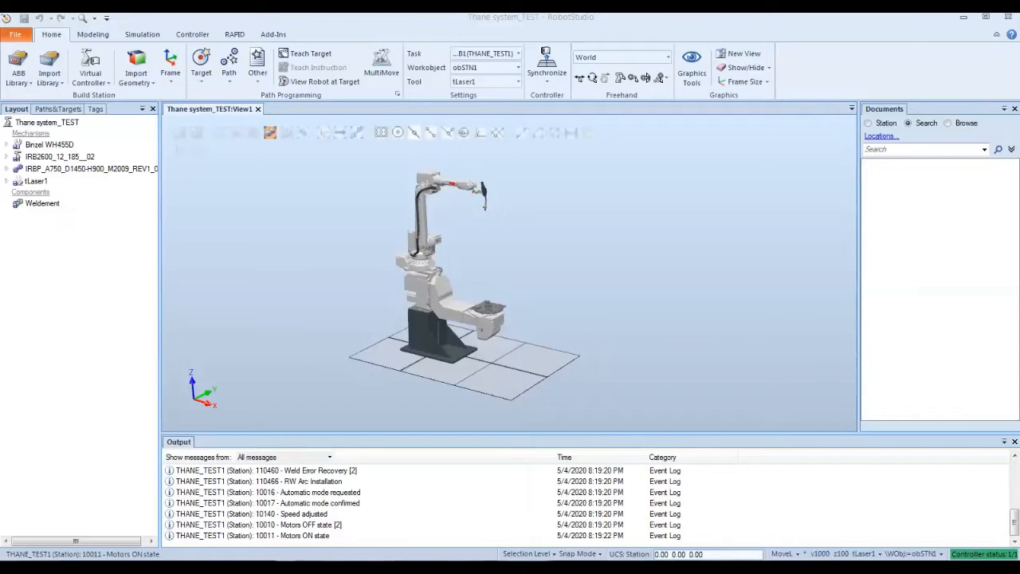
# - Launch the IRC5 Virtual FlexPendant from the Controller tab's FlexPendant menu
pyautogui.click(192, 35)
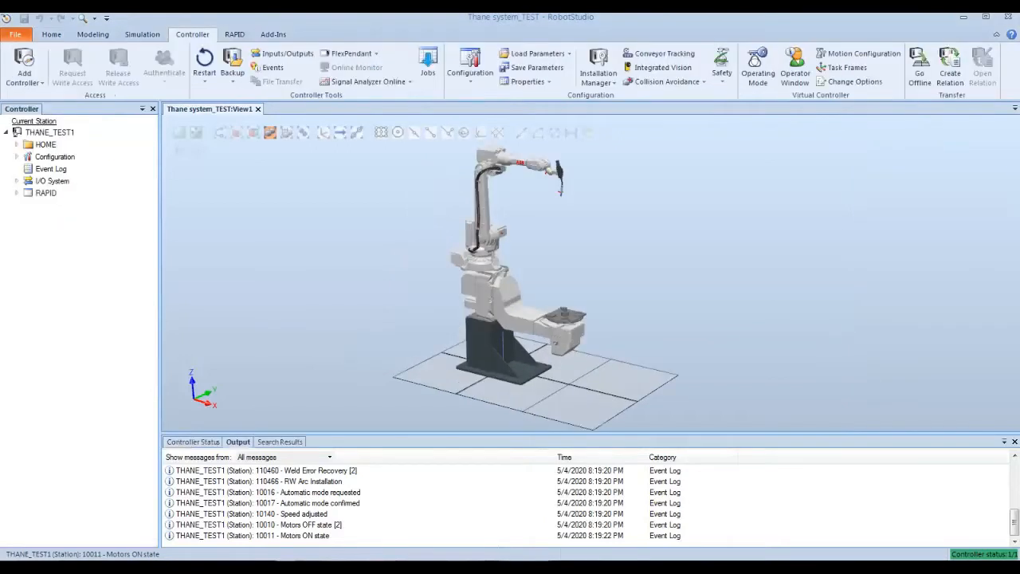
pyautogui.moveTo(348, 53)
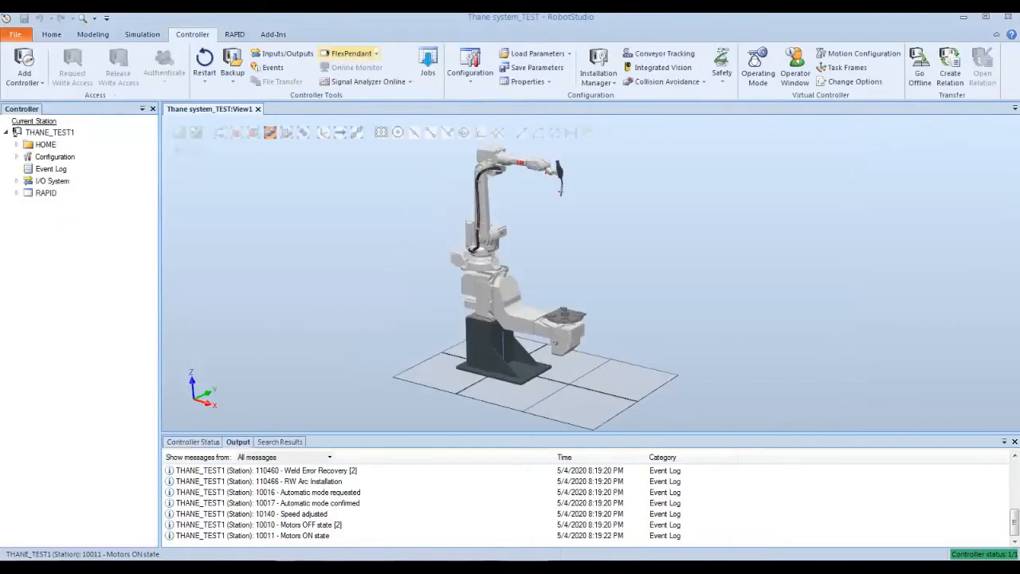
pyautogui.moveTo(349, 52)
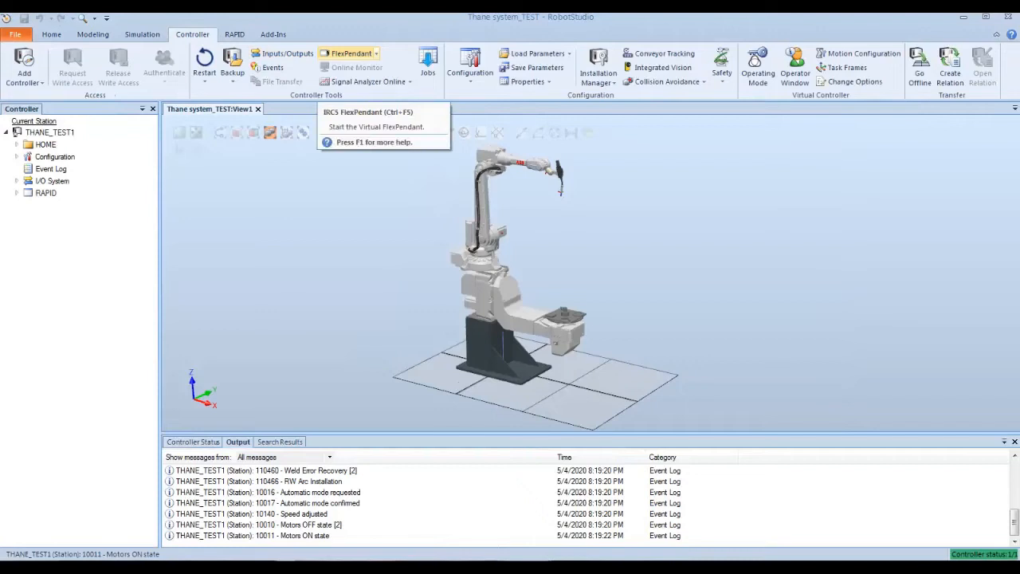
pyautogui.click(376, 53)
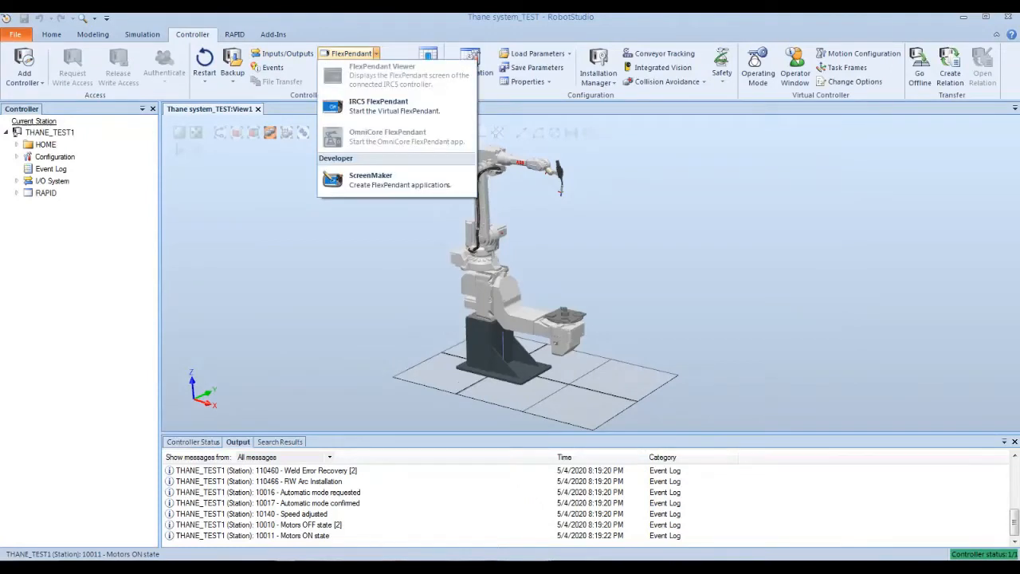
pyautogui.moveTo(378, 106)
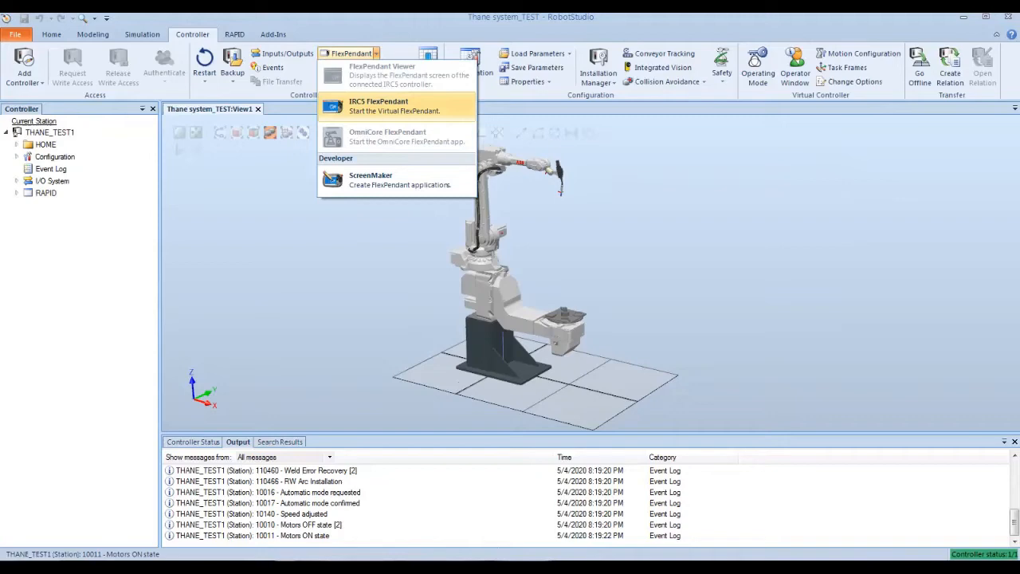
pyautogui.click(379, 105)
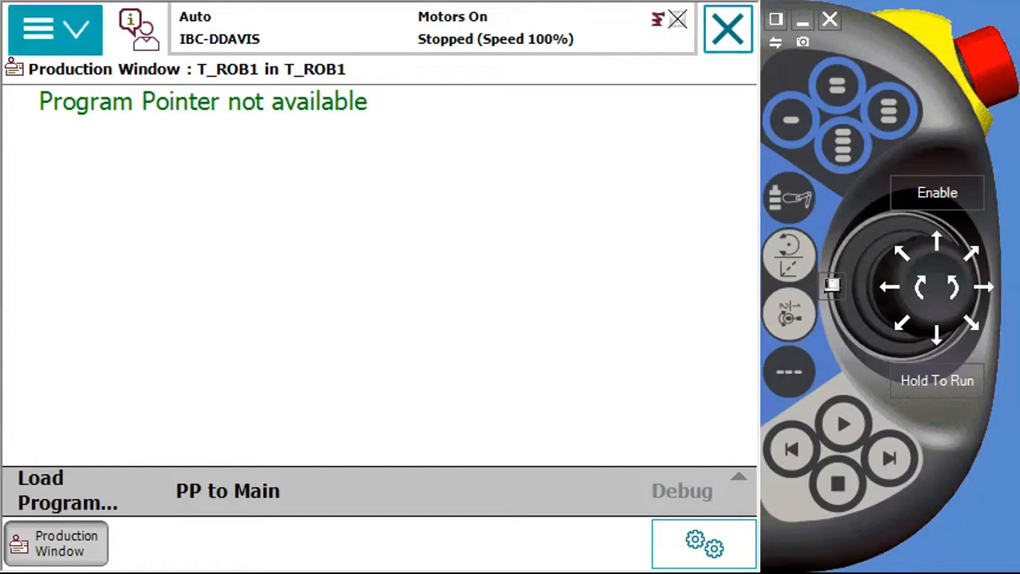
# - Open the Program Editor from the ABB menu and list T_ROB1's modules
pyautogui.click(38, 29)
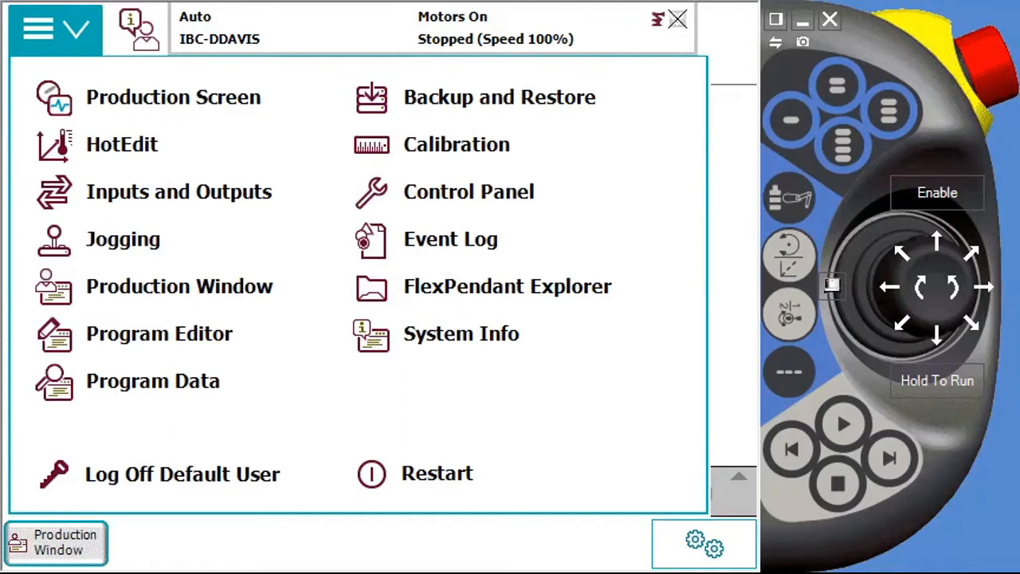
pyautogui.click(160, 333)
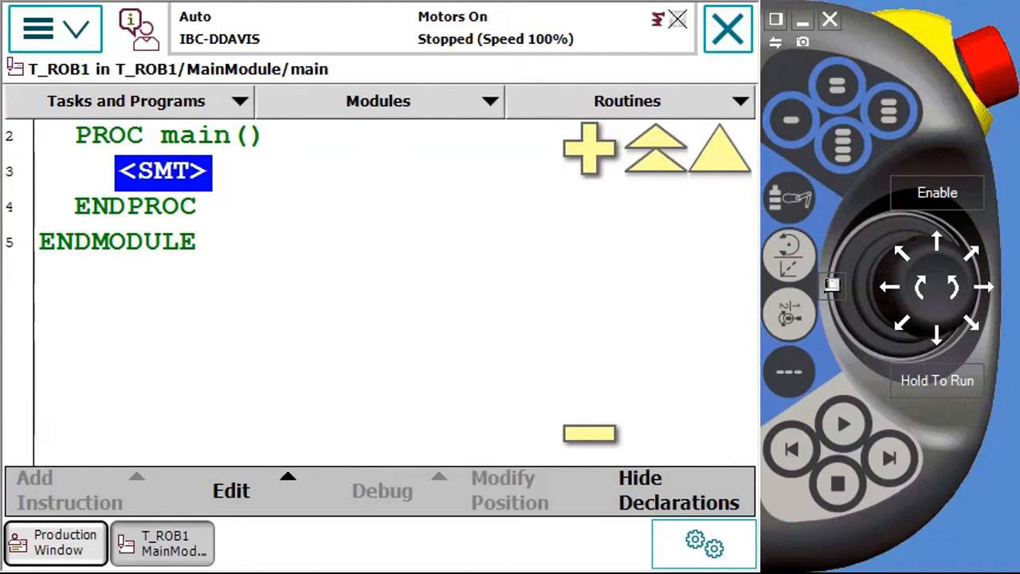
pyautogui.click(378, 101)
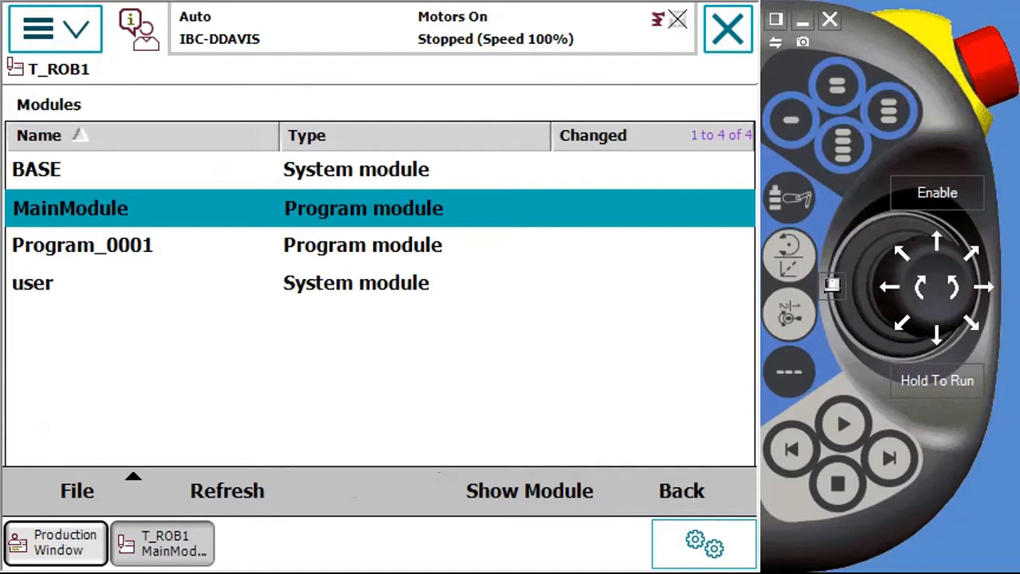
# - Select Program_0001 and choose Save Module As from the File menu
pyautogui.click(83, 244)
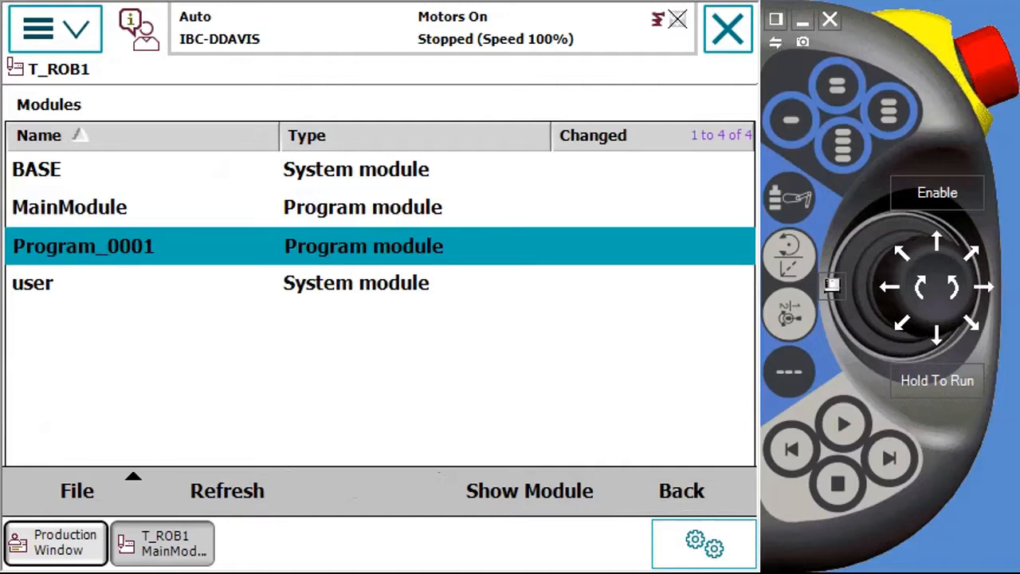
pyautogui.click(77, 490)
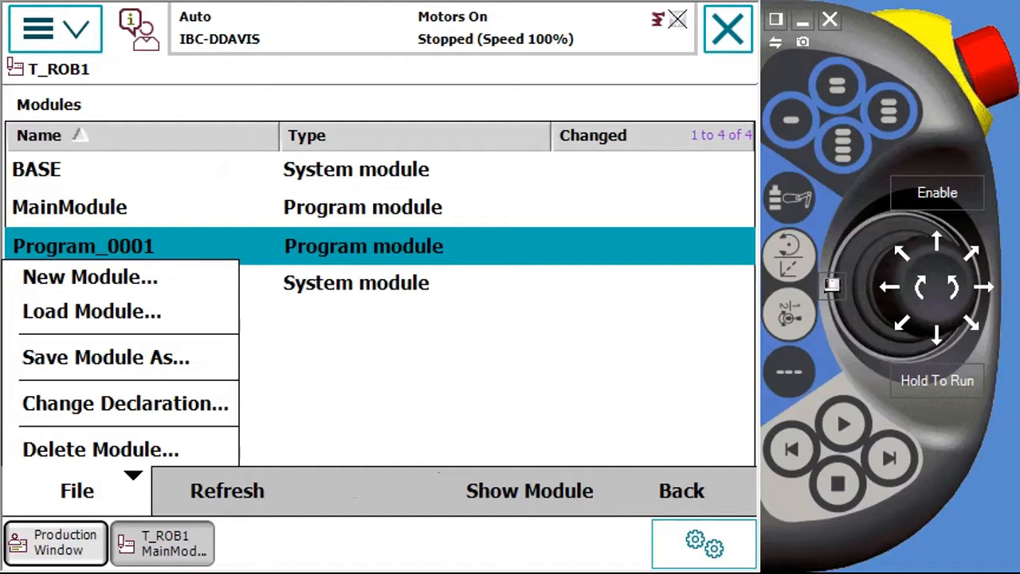
pyautogui.click(106, 356)
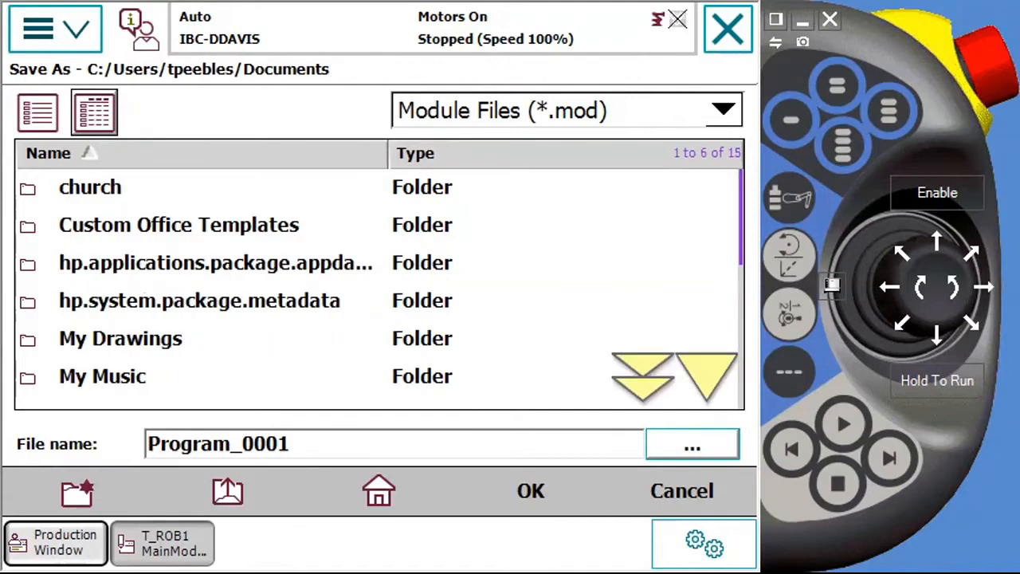
# - Save Program_0001 into RobotStudio/Systems/THANE_TEST1/HOME and return to the task list
pyautogui.click(228, 491)
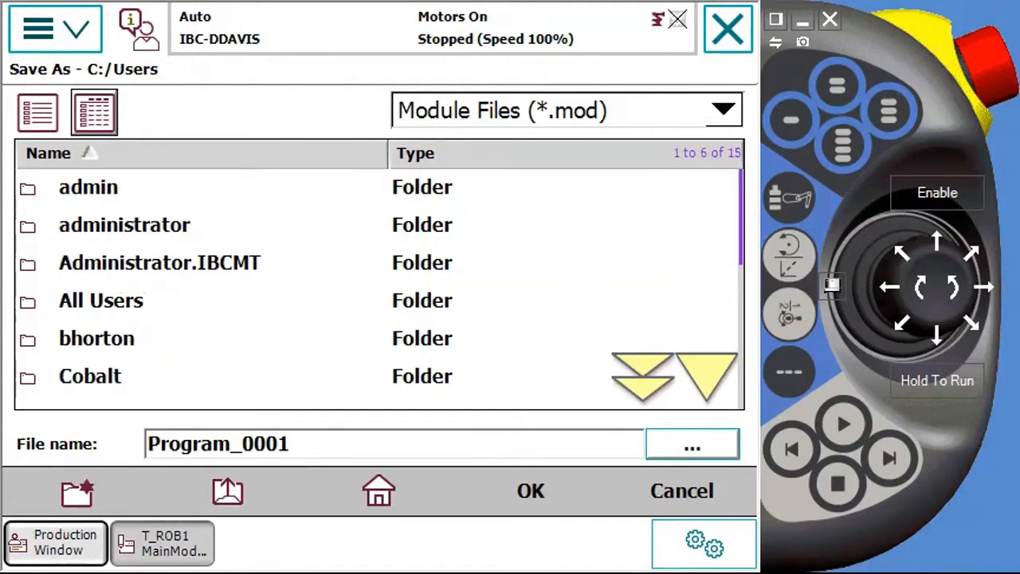
pyautogui.click(228, 490)
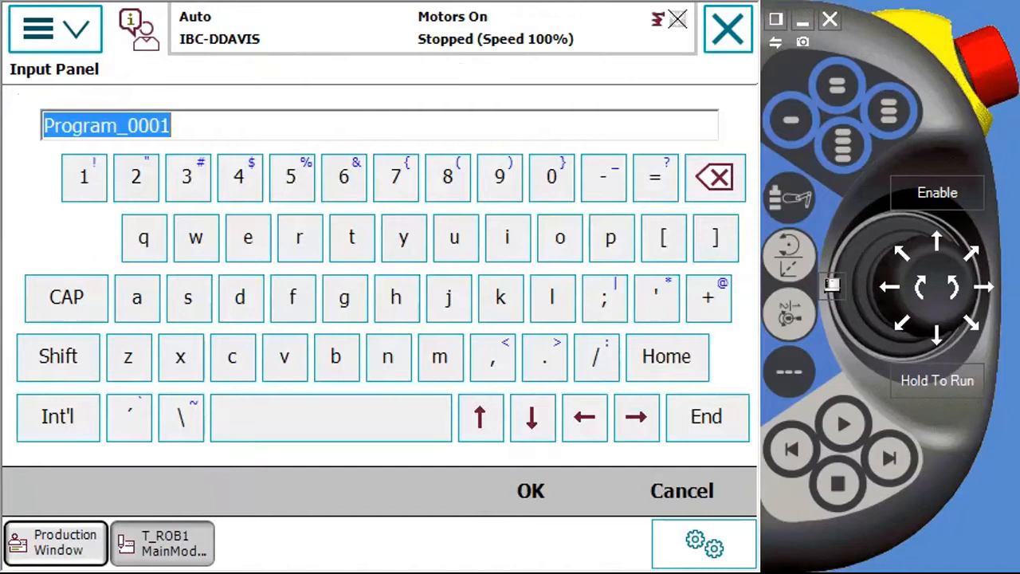
pyautogui.click(530, 490)
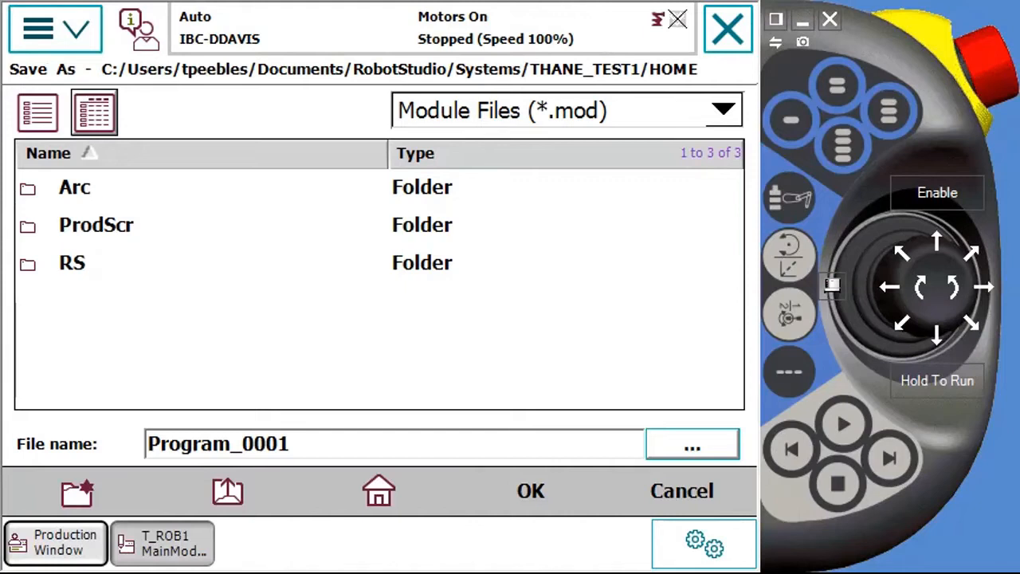
pyautogui.click(531, 490)
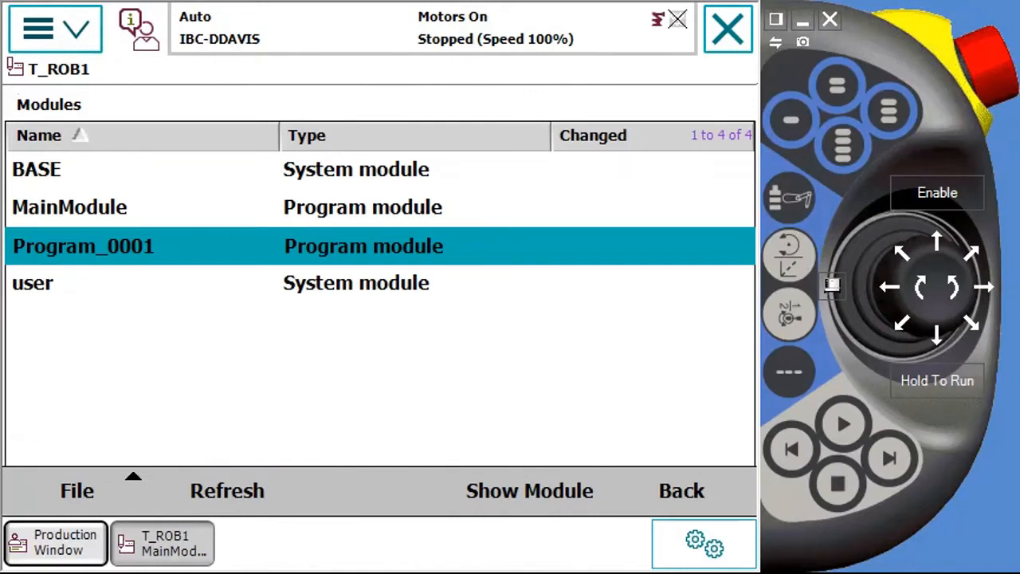
pyautogui.click(529, 491)
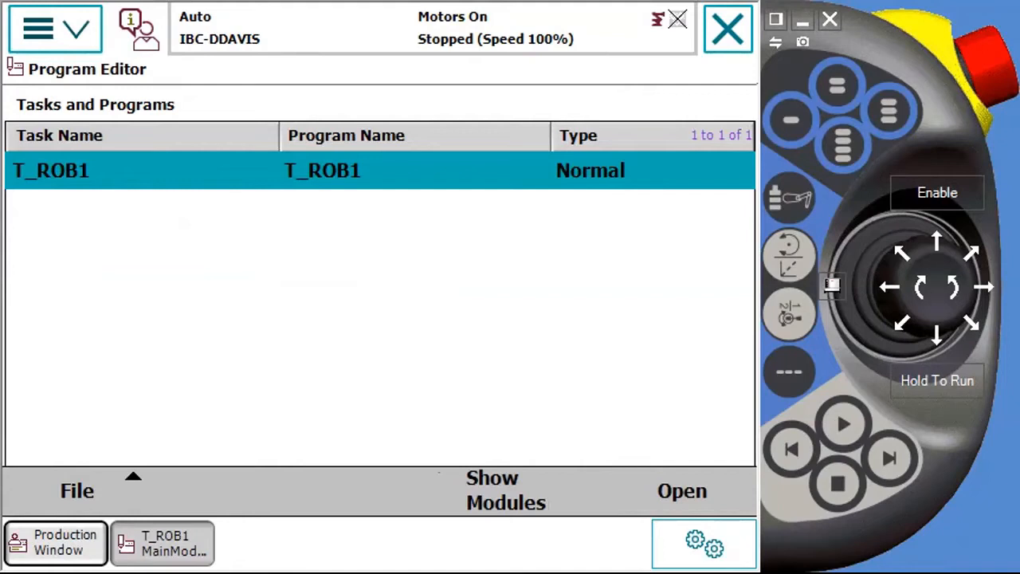
# - Save the T_ROB1 program through the Program Editor's File menu
pyautogui.click(77, 491)
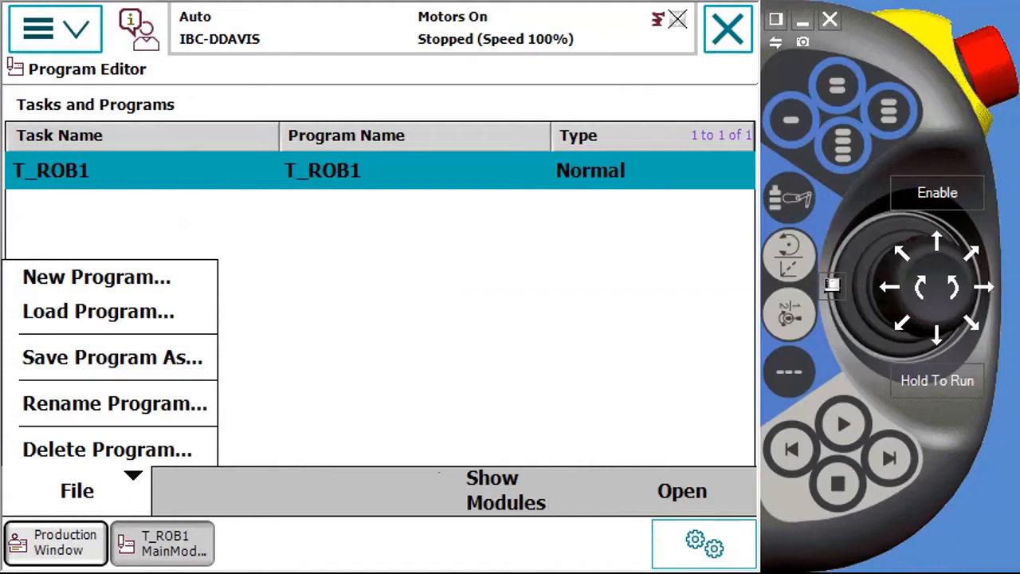
pyautogui.click(112, 357)
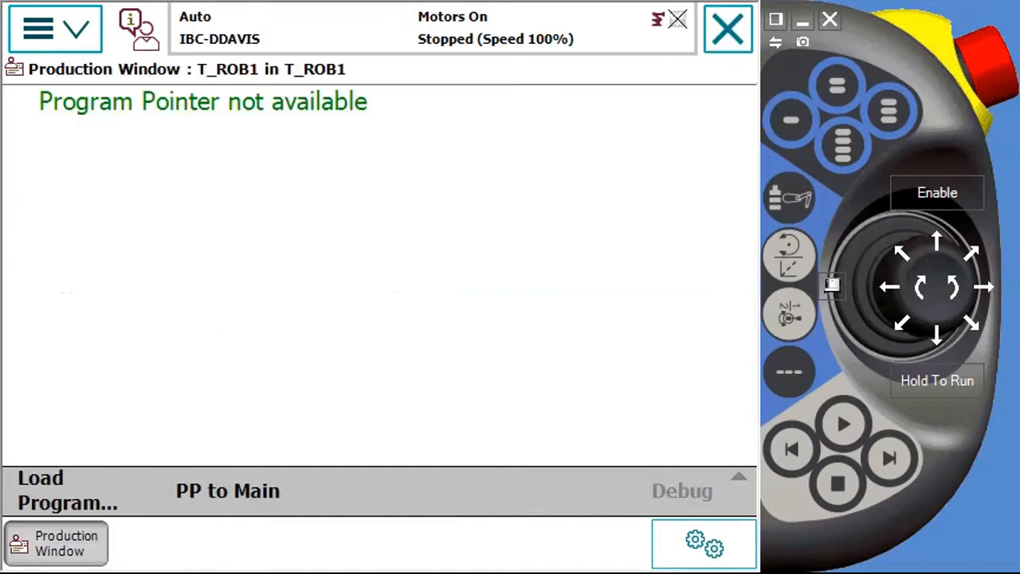
# - Open Backup and Restore from the FlexPendant's ABB main menu
pyautogui.click(37, 28)
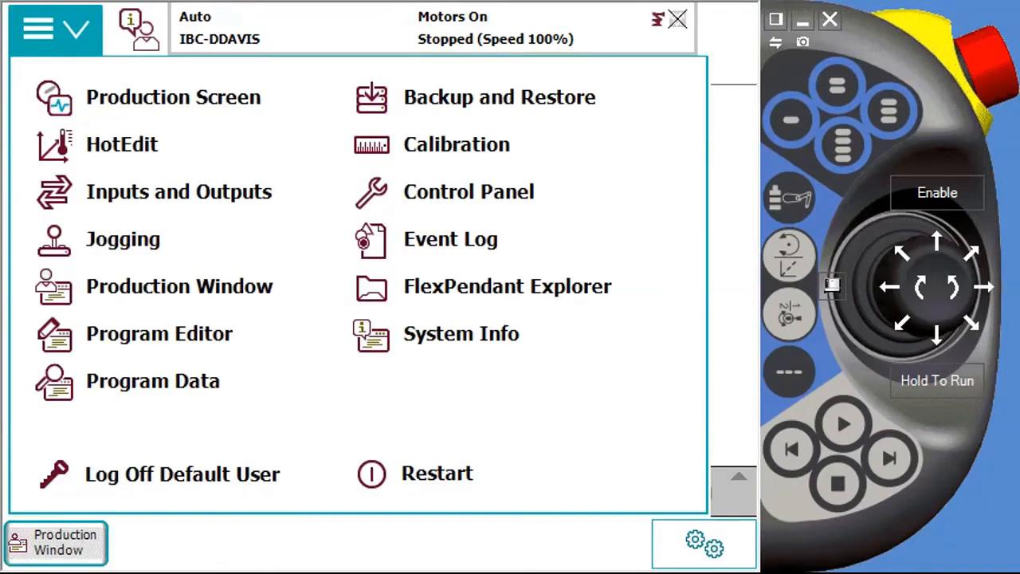
pyautogui.click(498, 96)
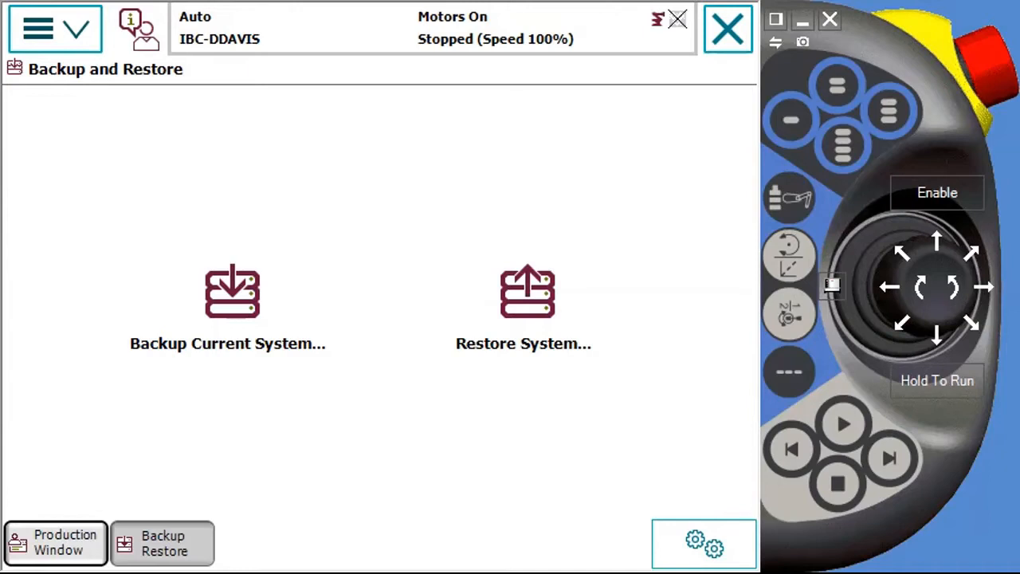
# - Start Backup Current System, type the 202 time suffix, then cancel the name edit
pyautogui.click(227, 303)
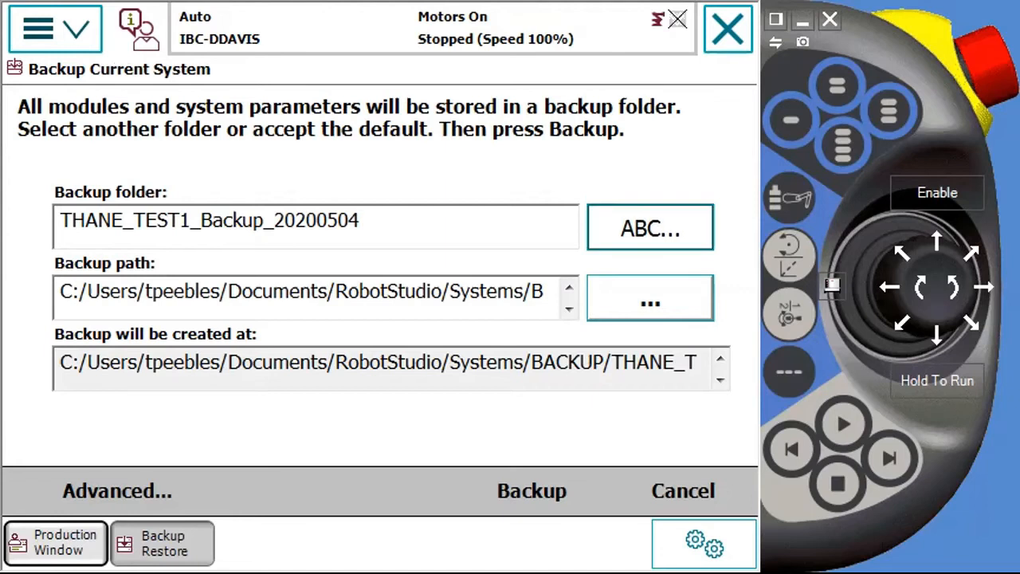
pyautogui.click(650, 228)
pyautogui.write('_')
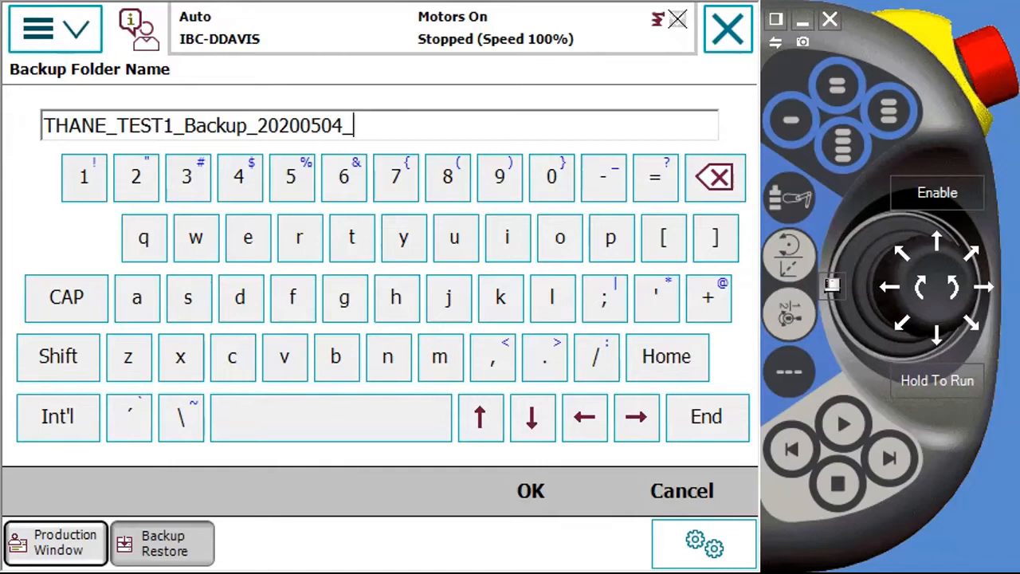
pyautogui.write('202')
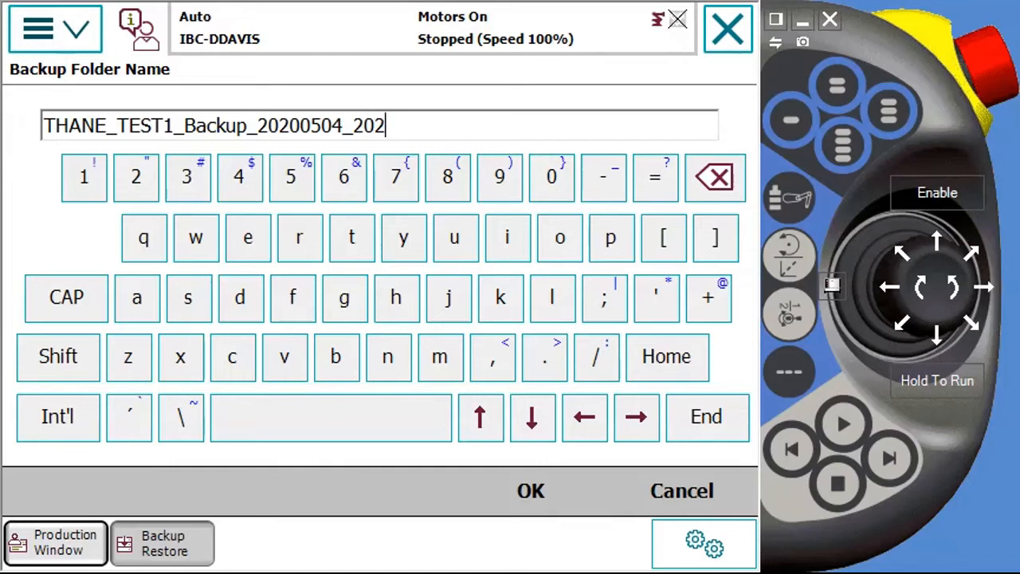
pyautogui.click(395, 176)
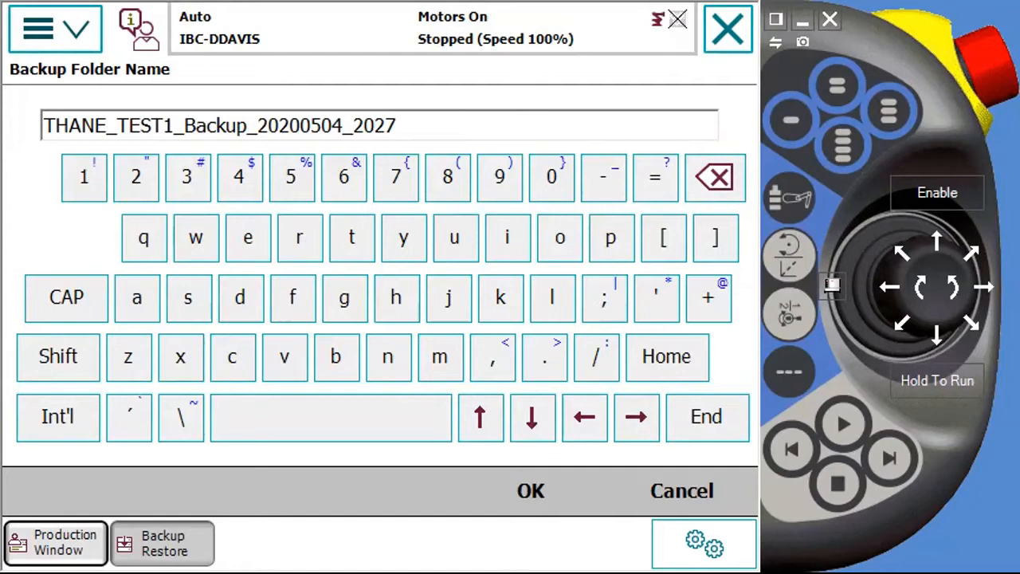
pyautogui.click(530, 491)
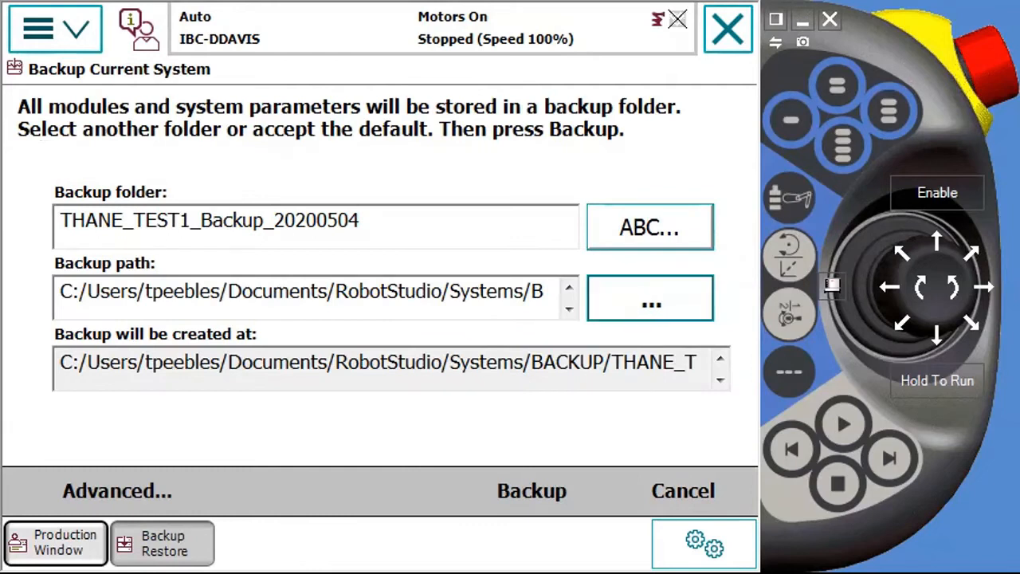
# - Browse for the backup location folder, then close the Select Folder dialog
pyautogui.click(650, 298)
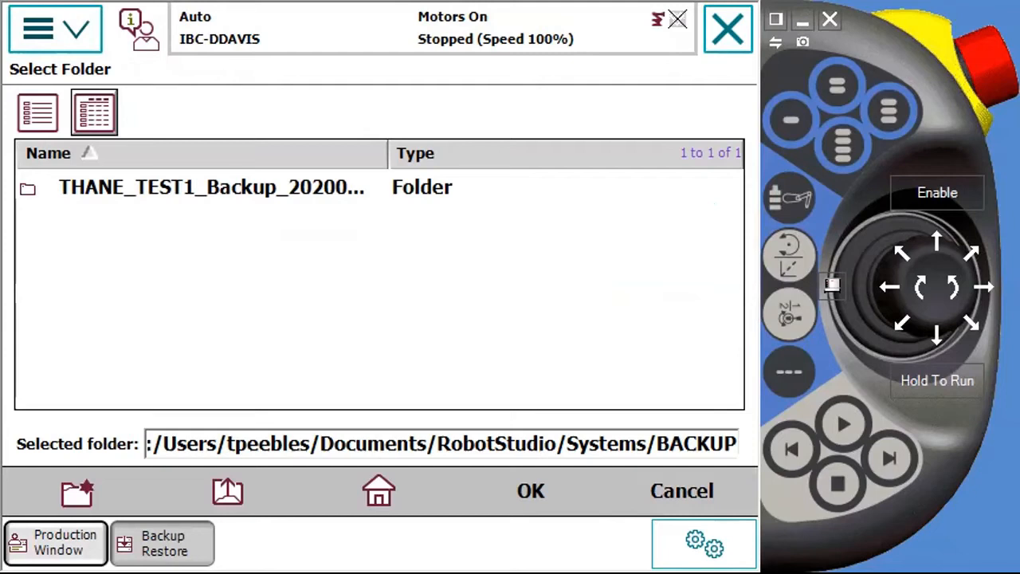
pyautogui.click(531, 490)
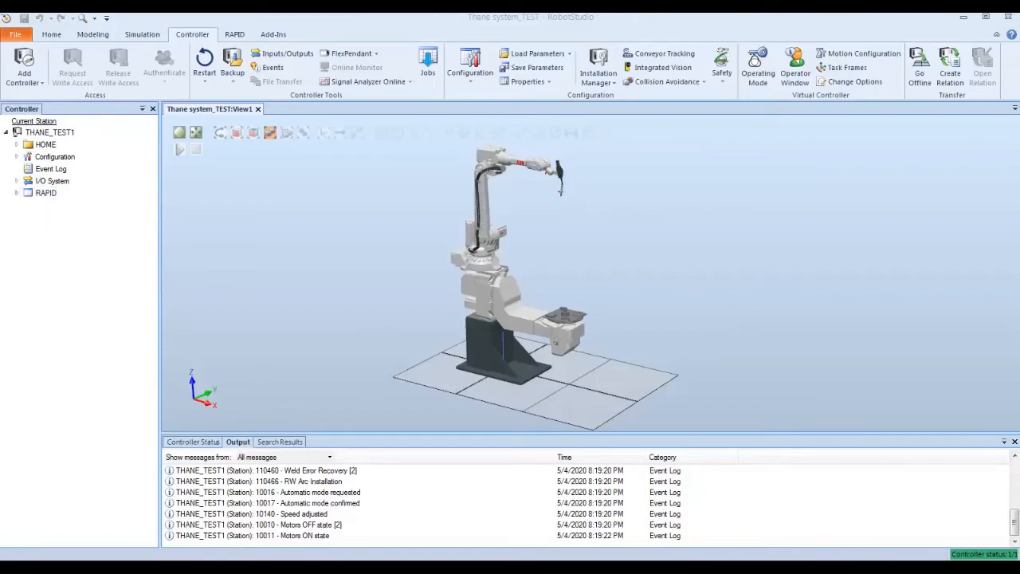
# - Expand RAPID and T_ROB1 in the Controller browser to list its modules
pyautogui.click(16, 193)
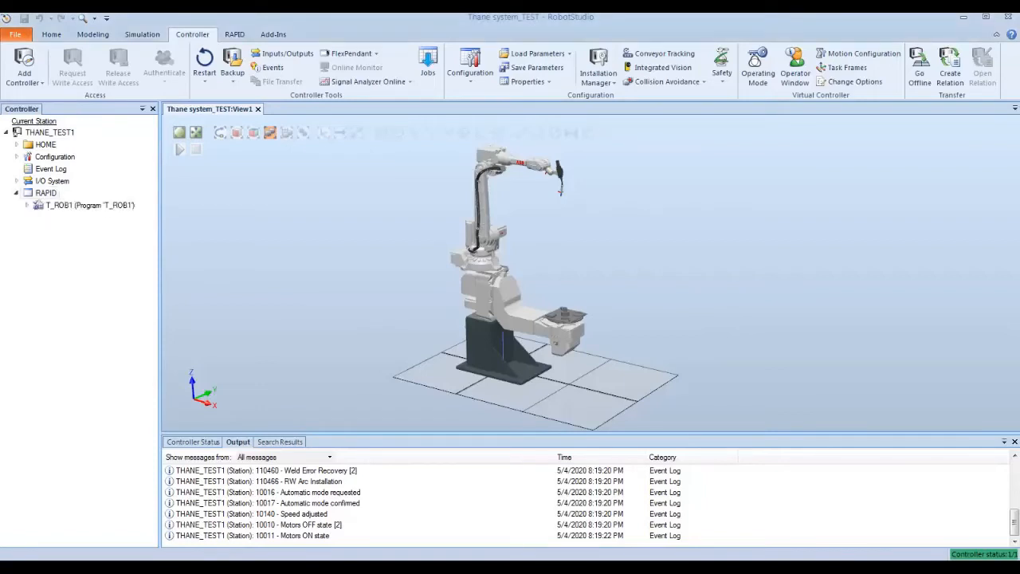
pyautogui.moveTo(89, 205)
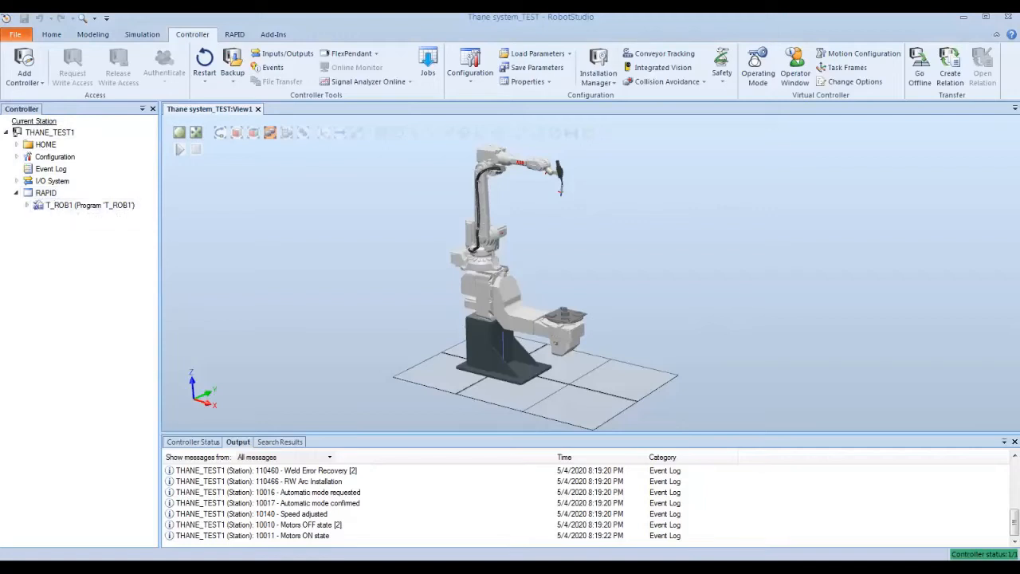
pyautogui.click(26, 204)
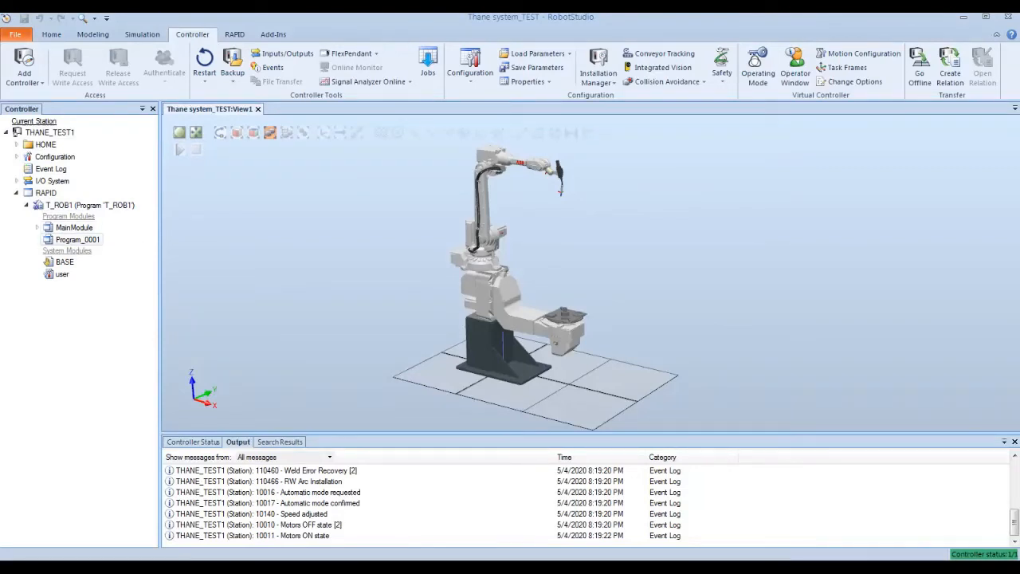
pyautogui.moveTo(78, 239)
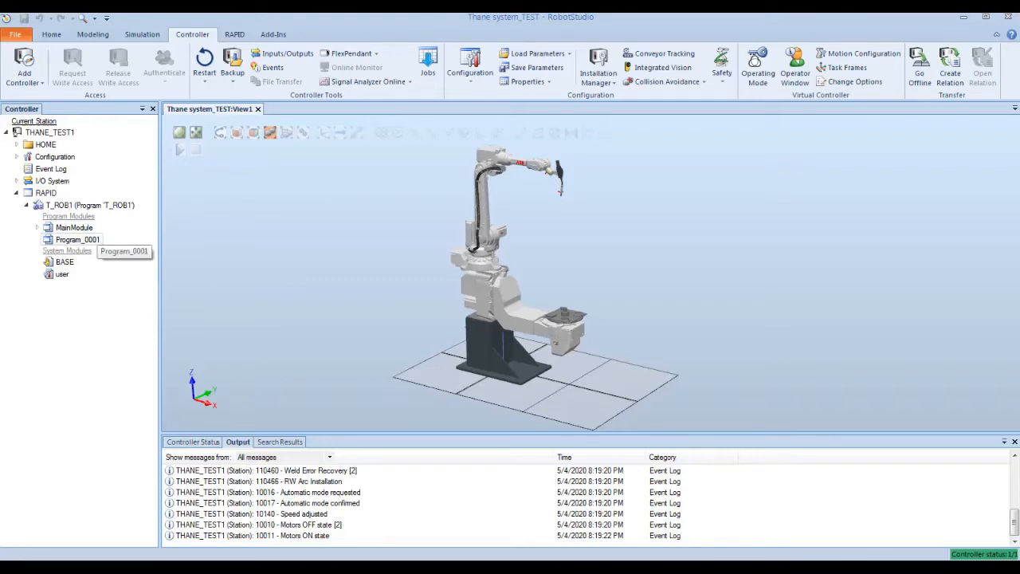
pyautogui.rightClick(75, 227)
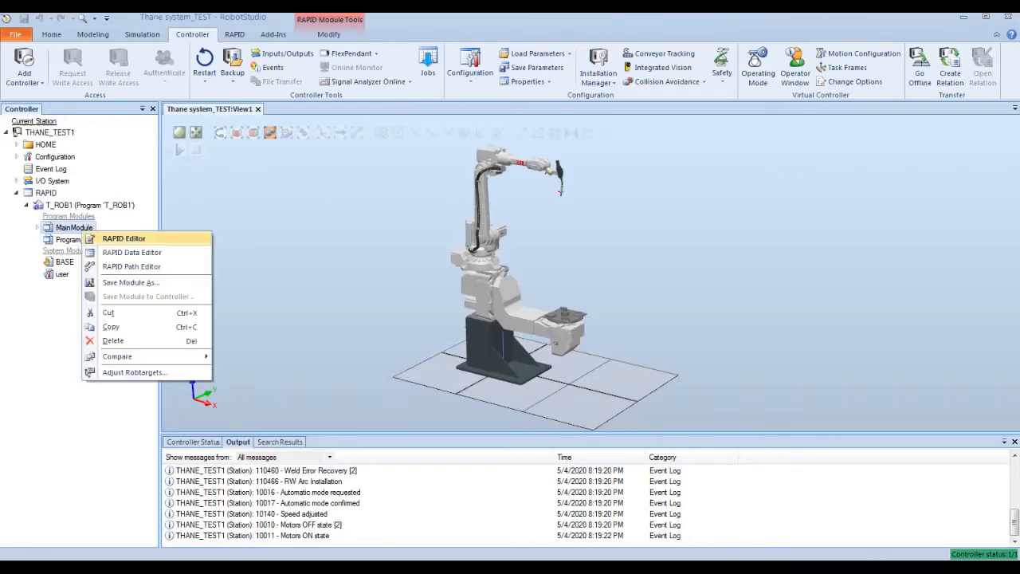
pyautogui.click(131, 282)
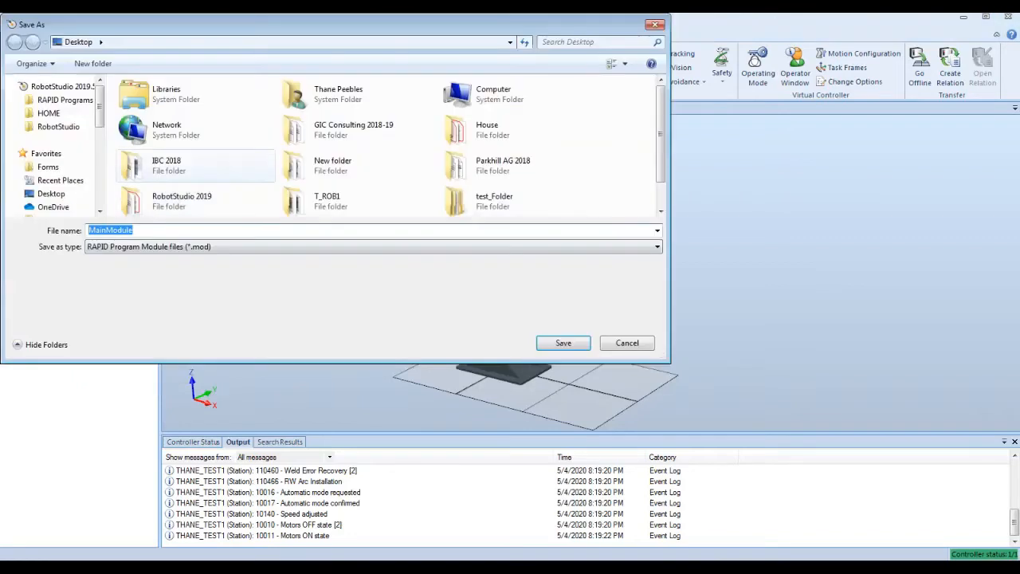
pyautogui.click(175, 129)
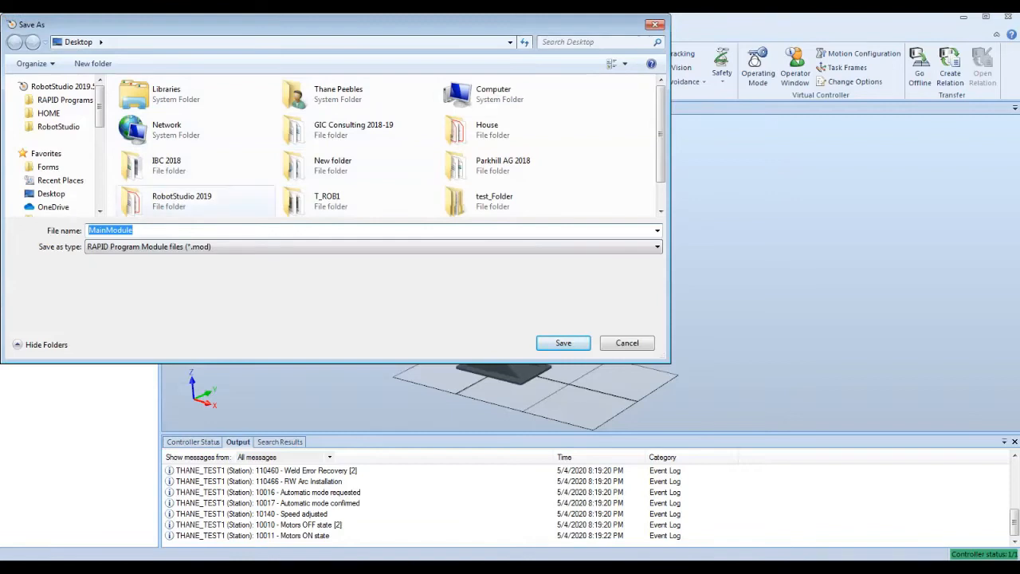
pyautogui.click(333, 165)
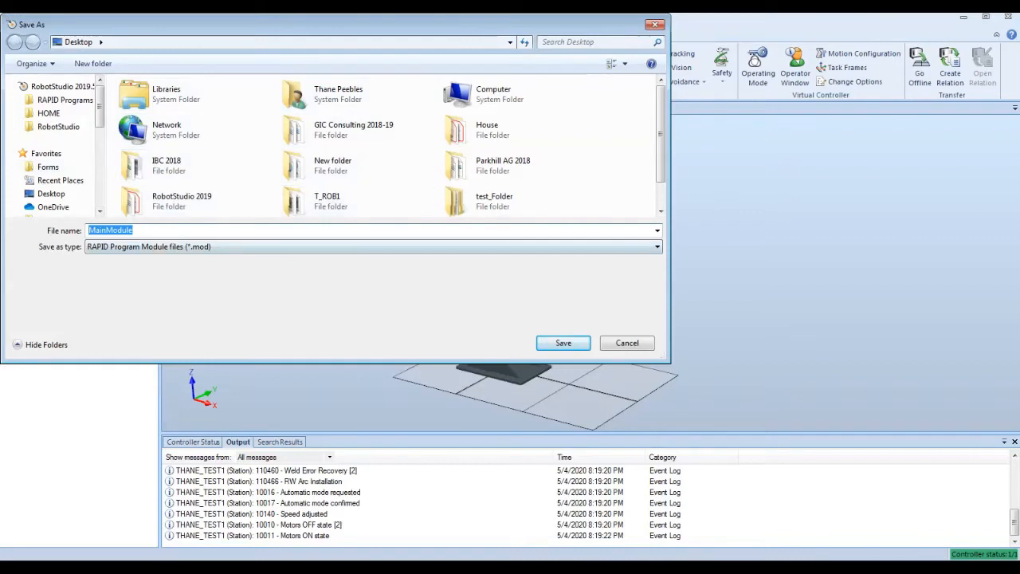
pyautogui.click(562, 342)
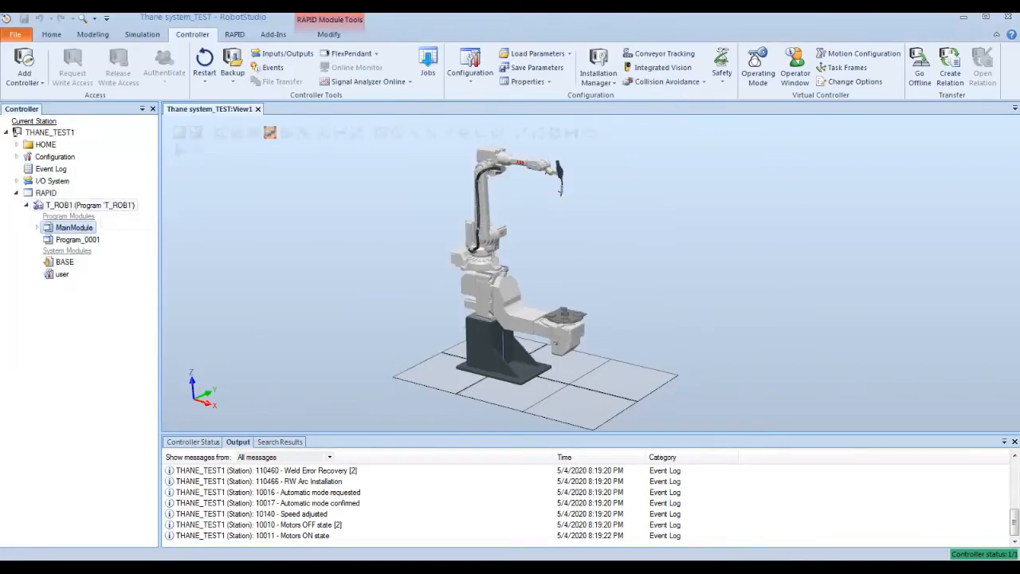
pyautogui.rightClick(87, 204)
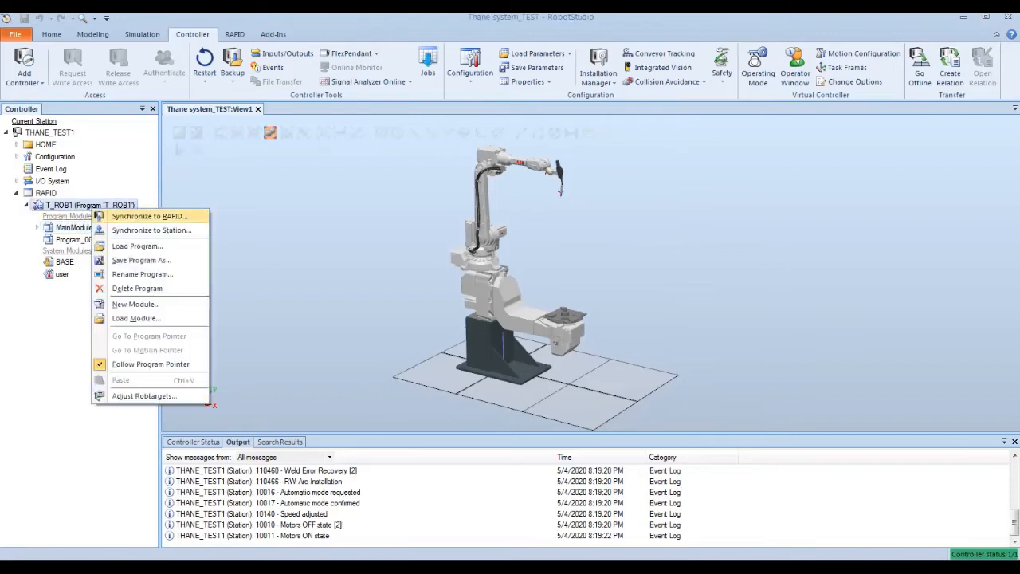
pyautogui.moveTo(140, 260)
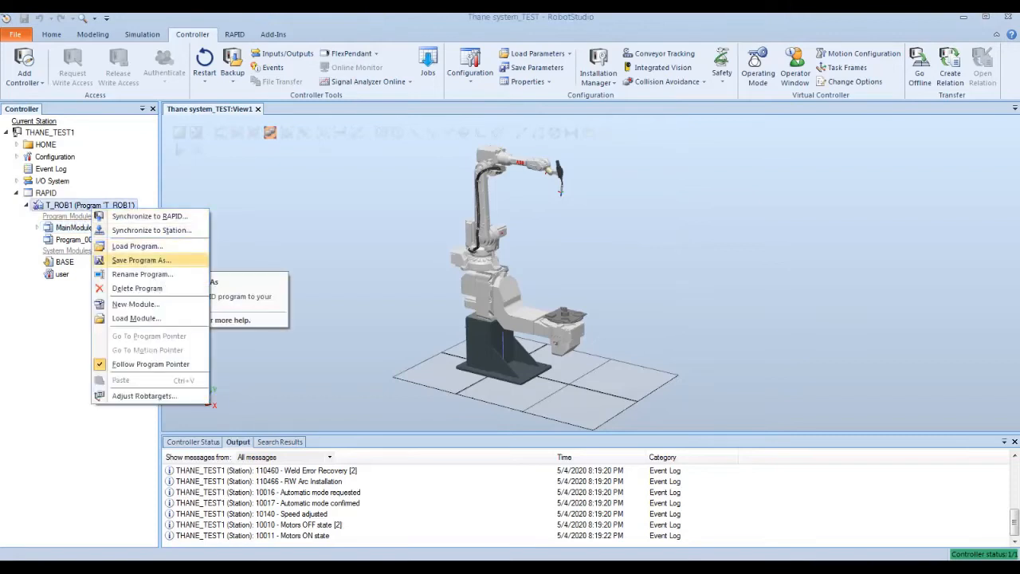
pyautogui.click(141, 260)
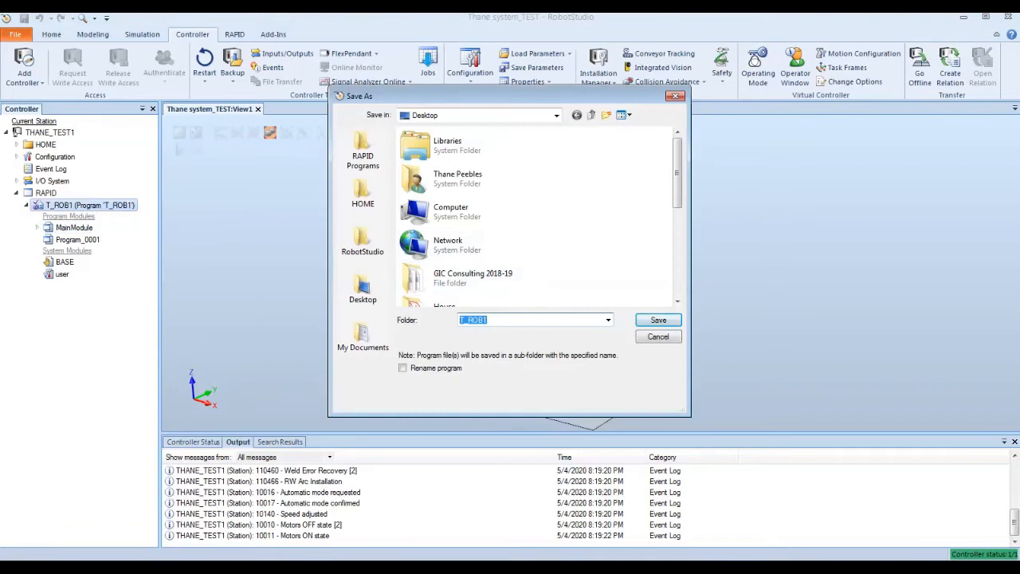
pyautogui.click(472, 278)
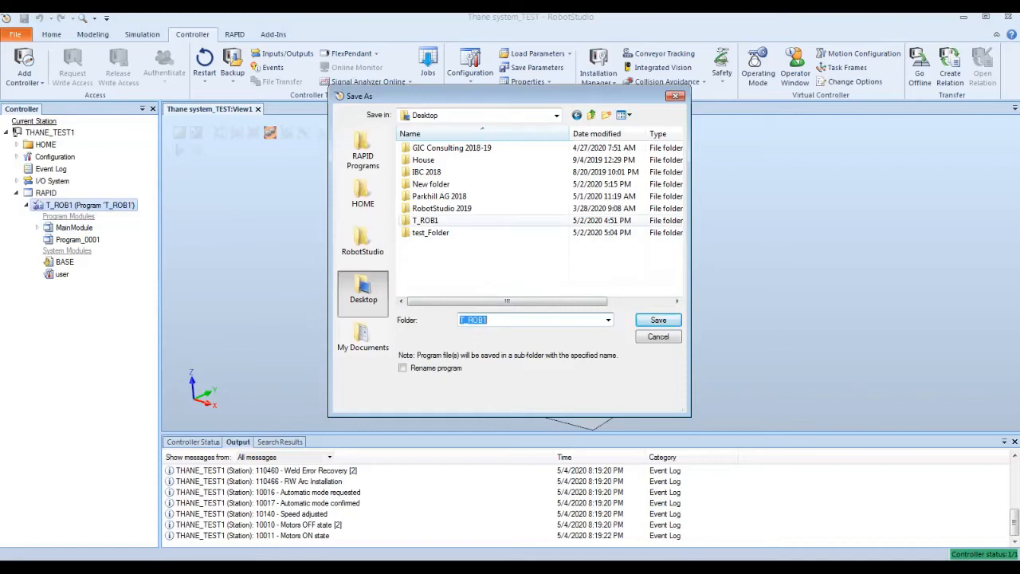
pyautogui.moveTo(425, 220)
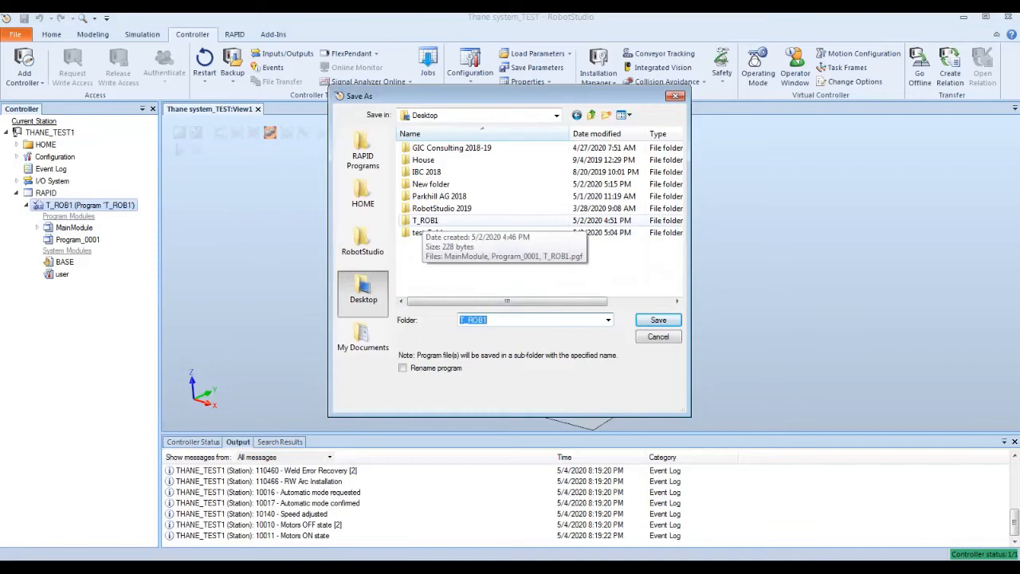
pyautogui.click(658, 335)
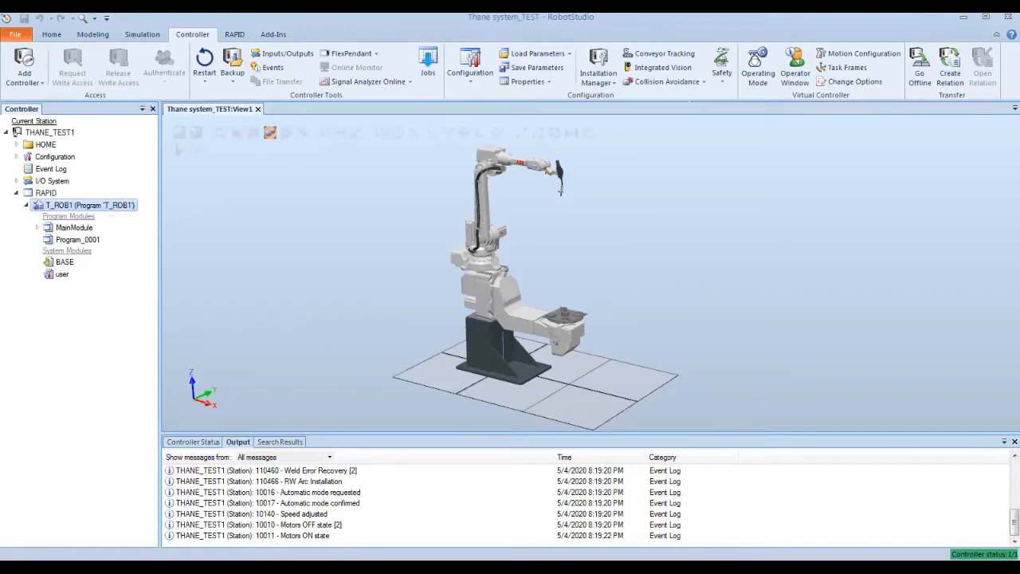
pyautogui.moveTo(204, 64)
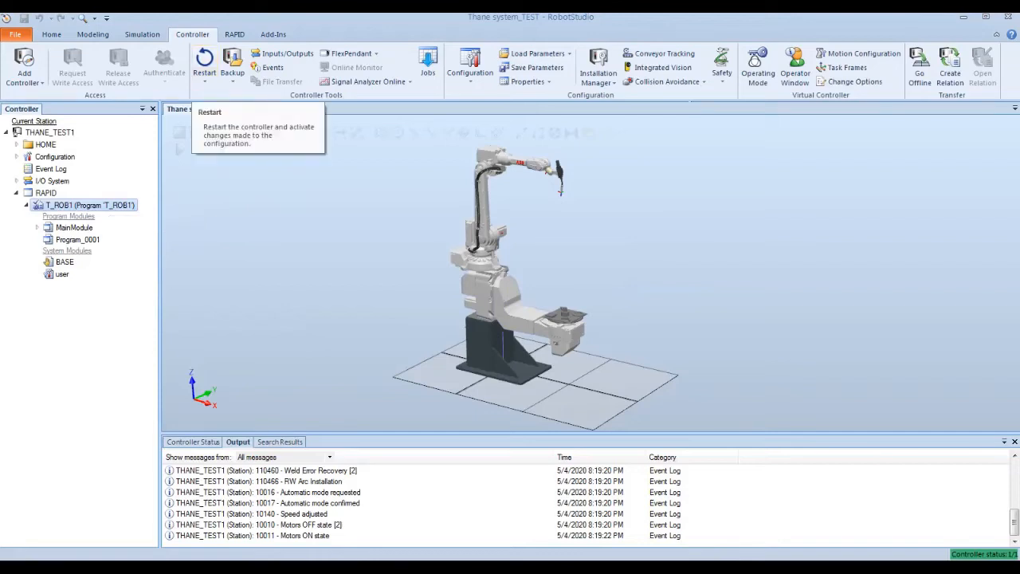
# - Choose Create Backup from the Controller tab's Backup menu
pyautogui.click(232, 65)
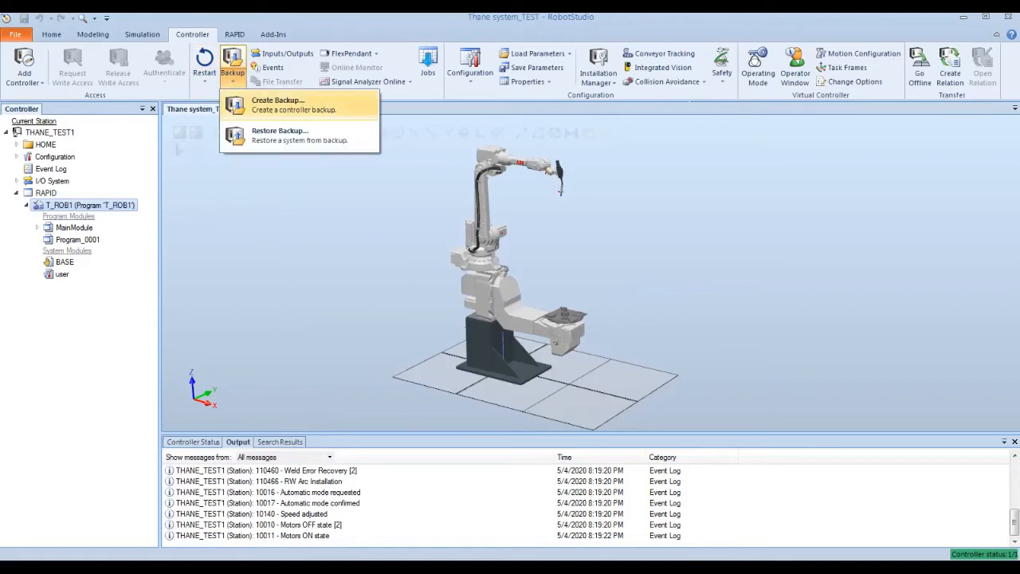
pyautogui.click(278, 104)
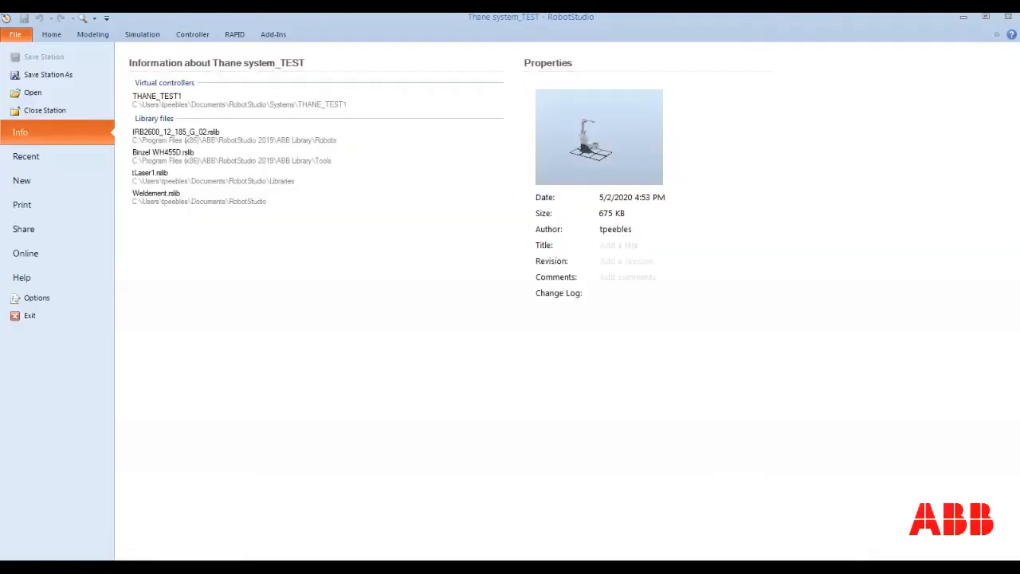
# - Dismiss the Save As prompt and view the Thane system_TEST File > Info page
pyautogui.click(51, 34)
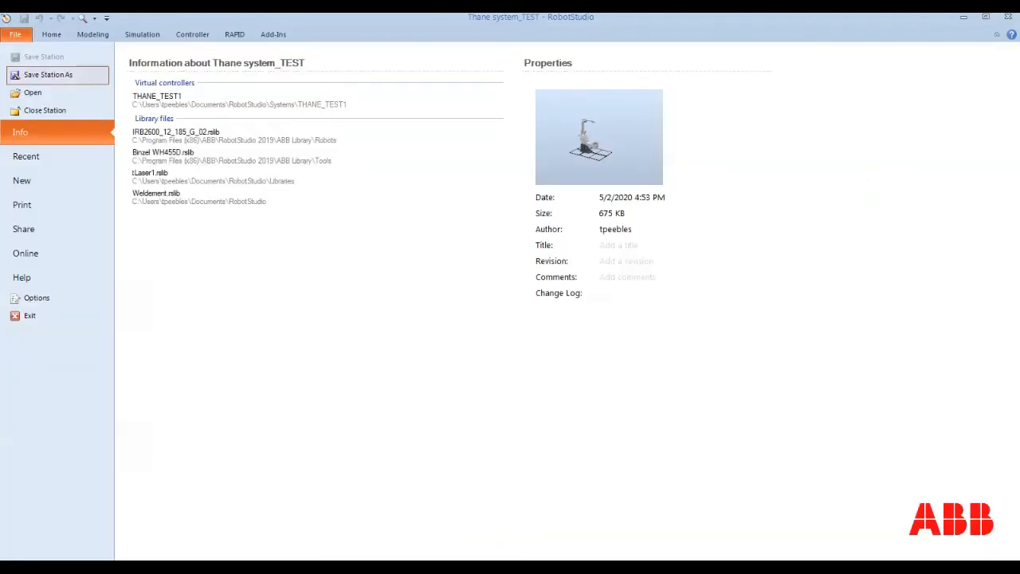
pyautogui.click(48, 75)
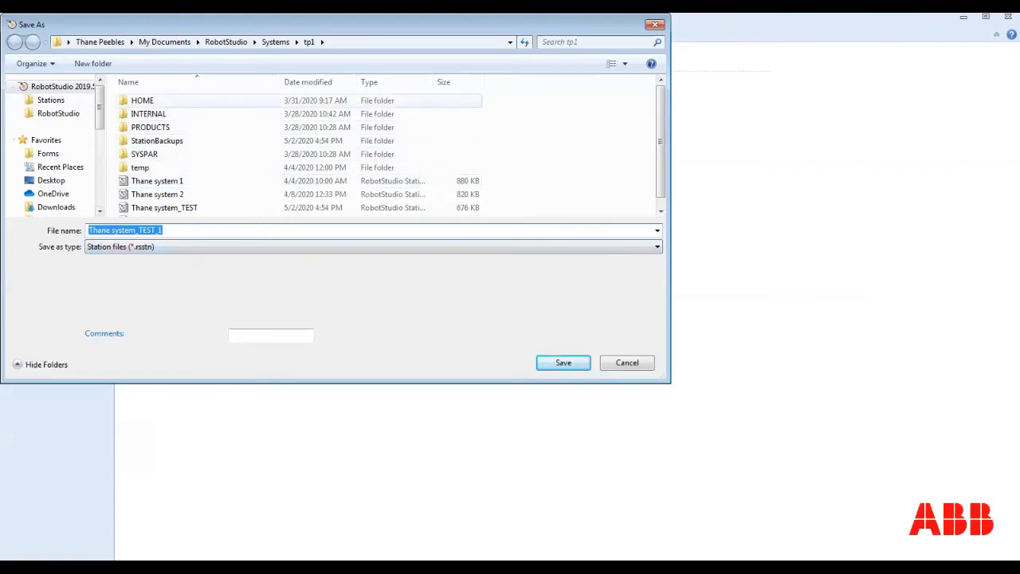
pyautogui.moveTo(151, 127)
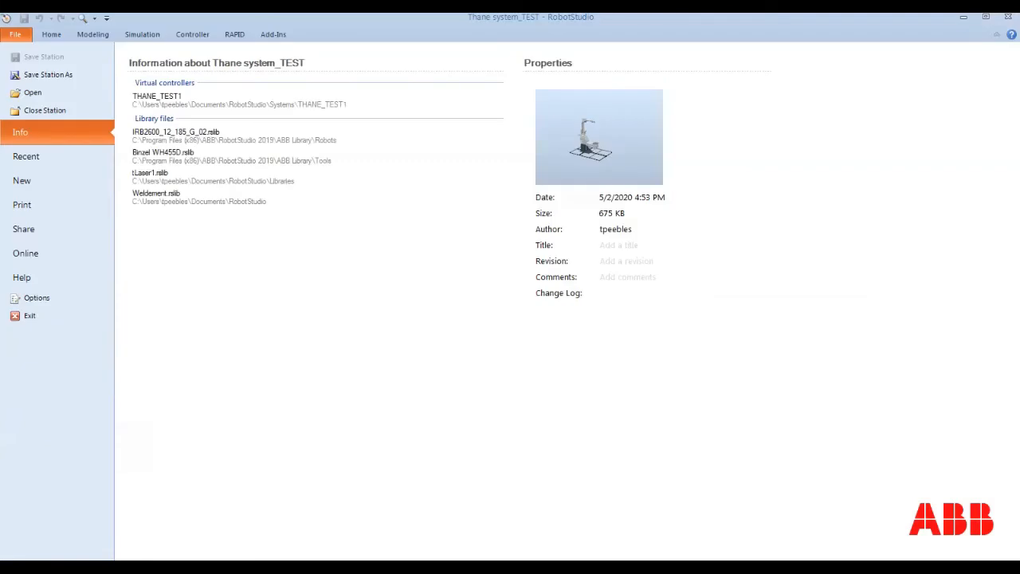
pyautogui.click(51, 35)
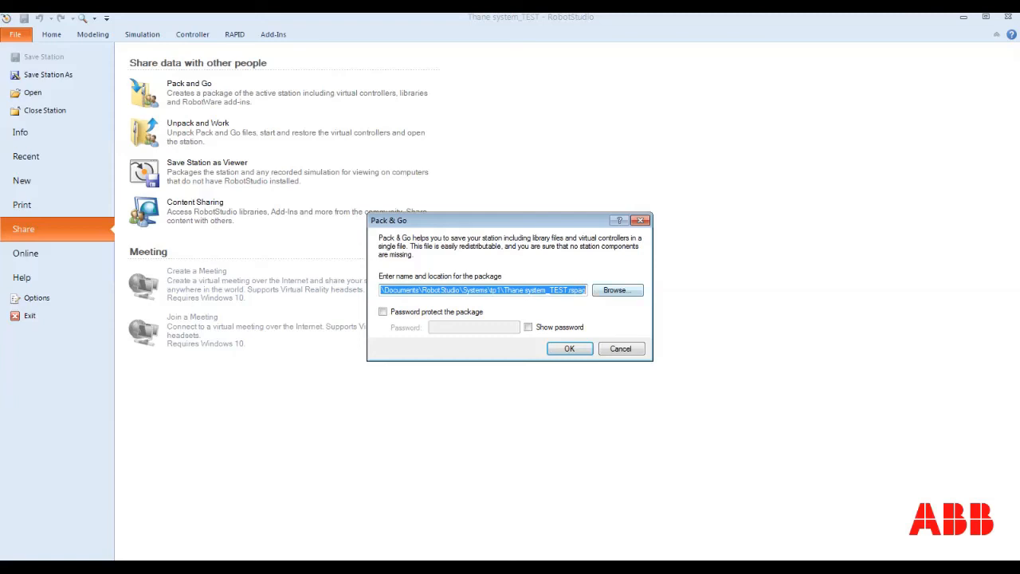
# - Create the Thane system_TEST.rspag package in tp1, including libraries and the virtual controller
pyautogui.click(616, 289)
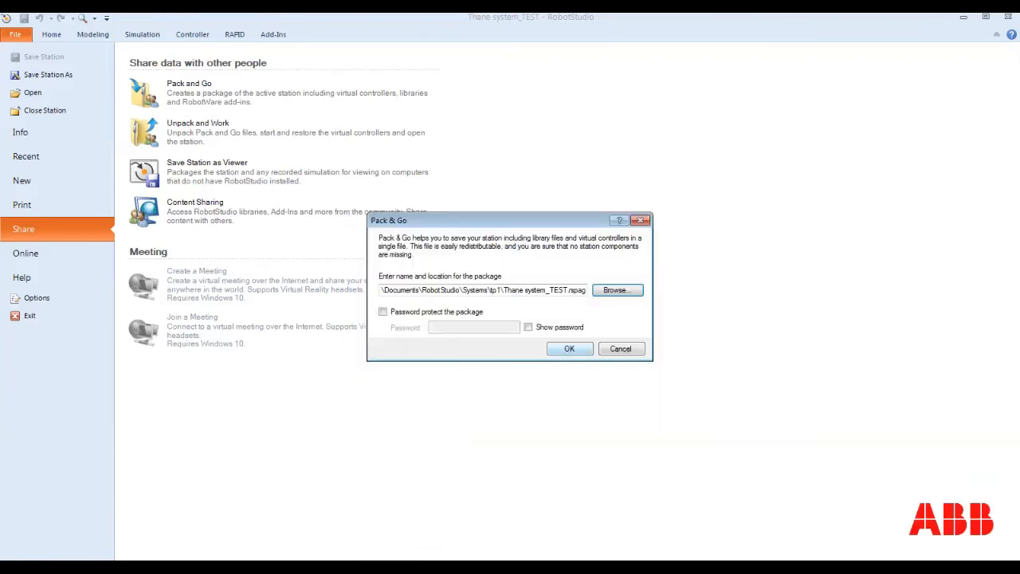
pyautogui.click(569, 348)
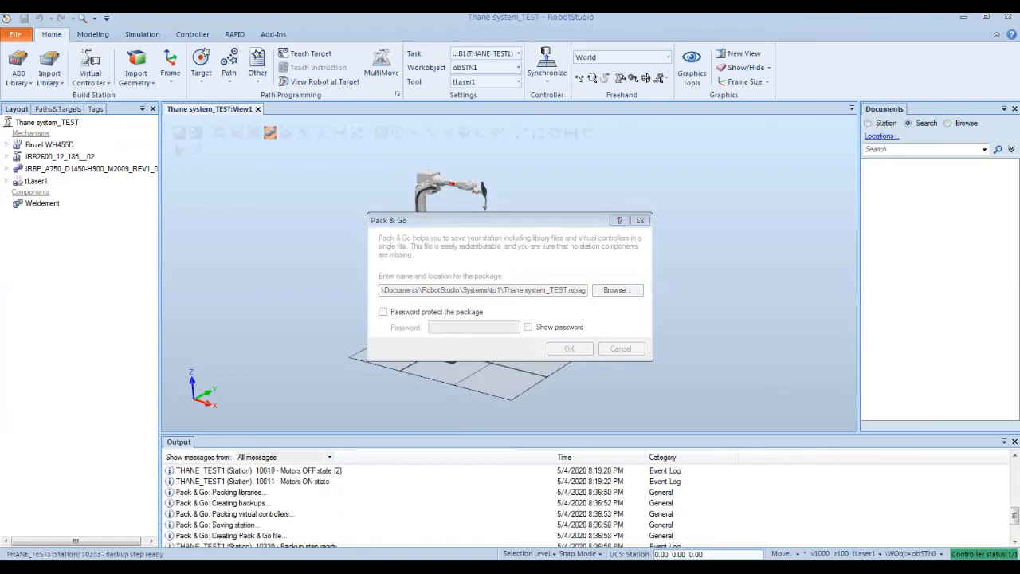
# - Launch the Unpack and Work wizard from File > Share
pyautogui.click(569, 348)
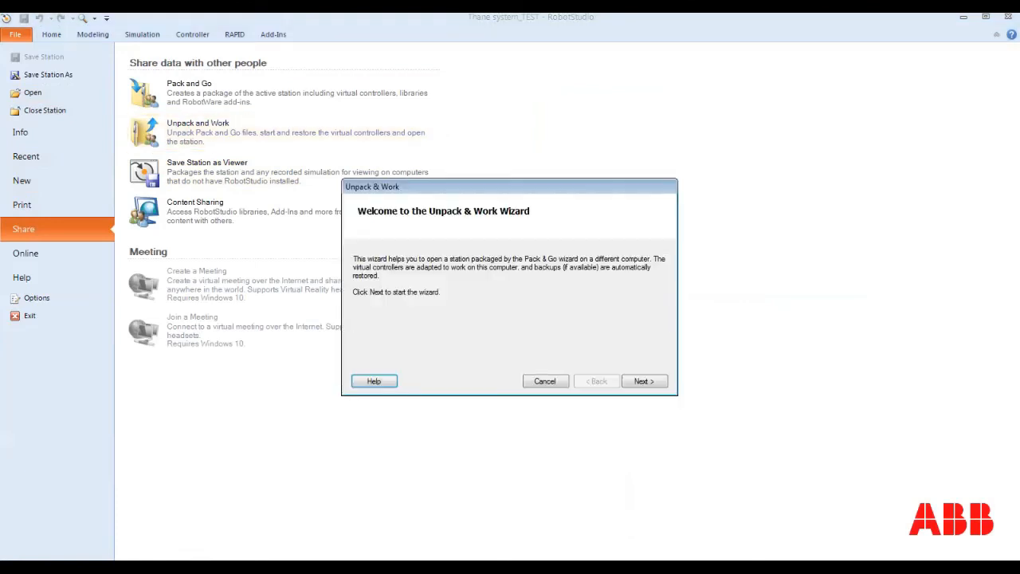
# - Select Thane system_TEST.rspag from the tp1 folder as the package to unpack
pyautogui.click(643, 381)
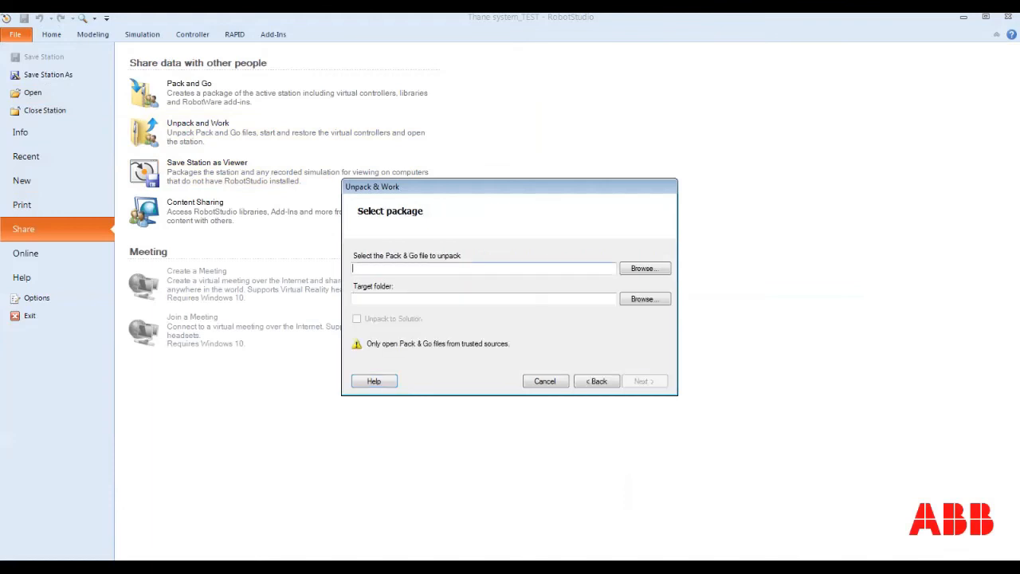
pyautogui.click(644, 267)
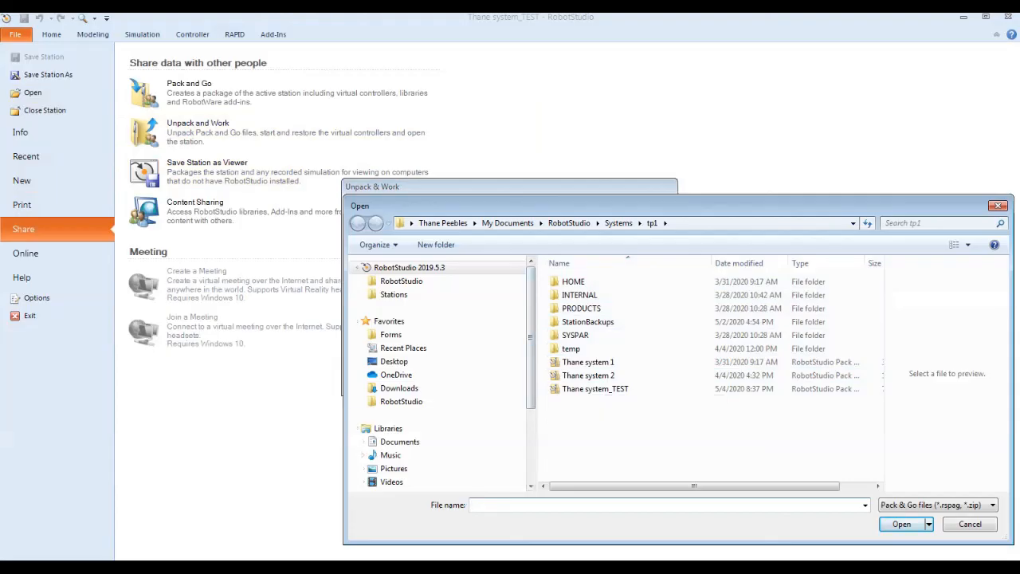
pyautogui.click(595, 388)
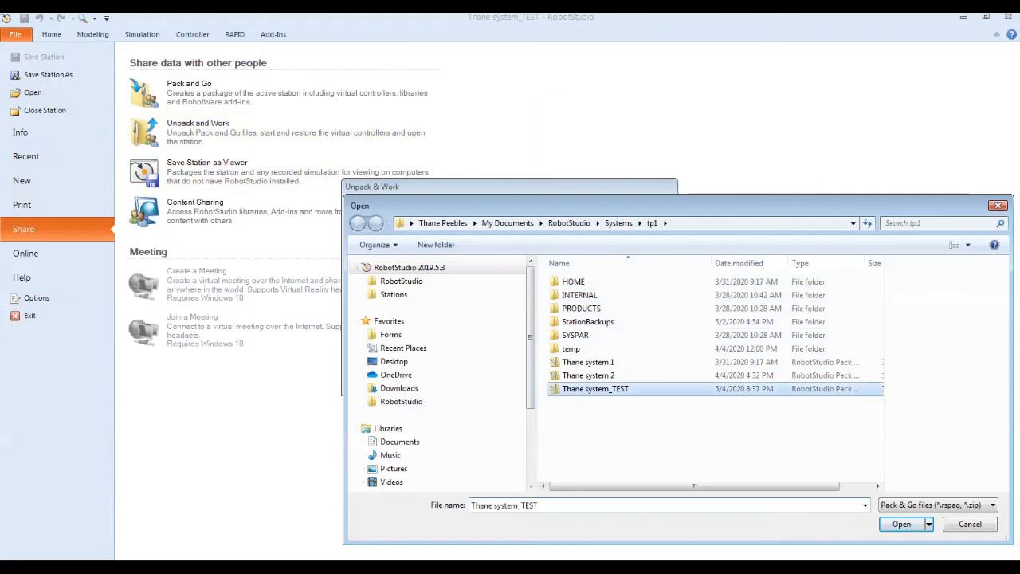
pyautogui.click(595, 388)
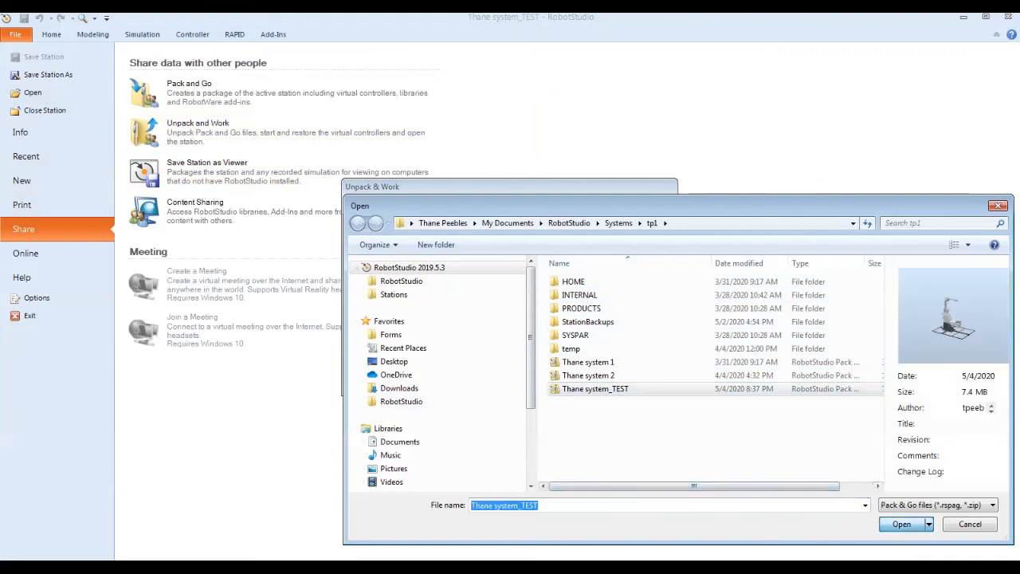
pyautogui.click(900, 524)
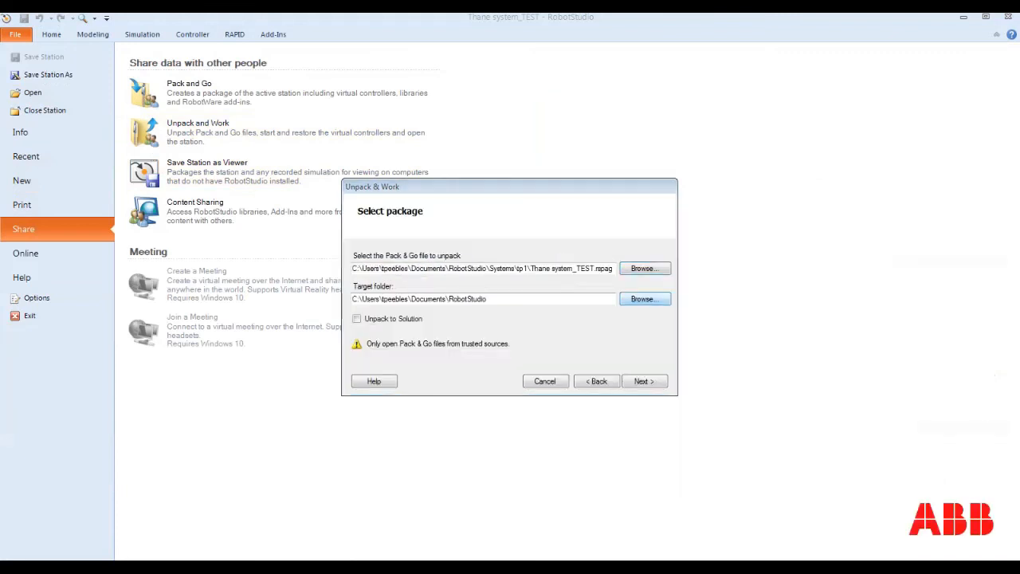
# - Create a Desktop folder named test2 and choose it as the unpack target
pyautogui.click(644, 298)
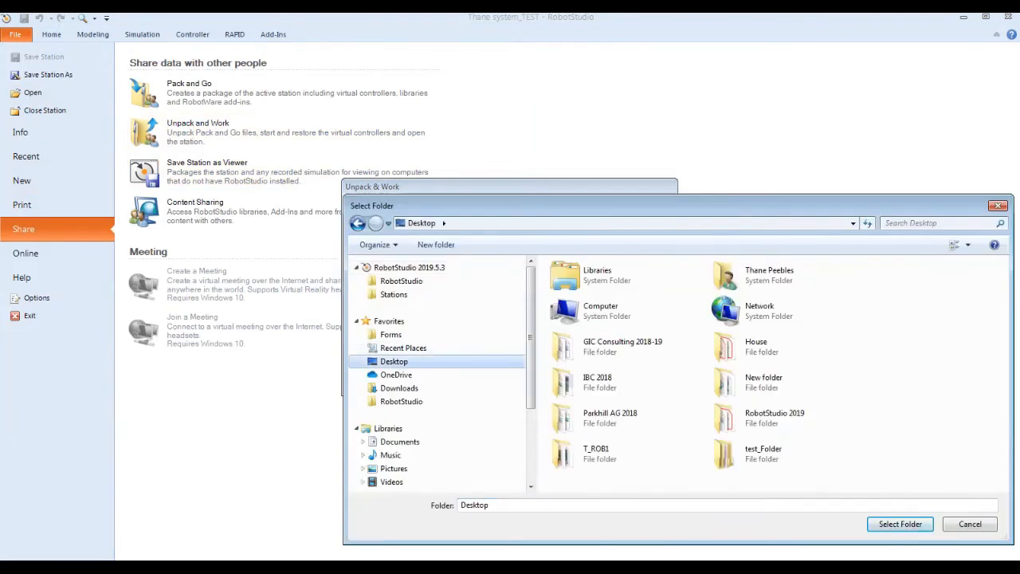
pyautogui.moveTo(762, 453)
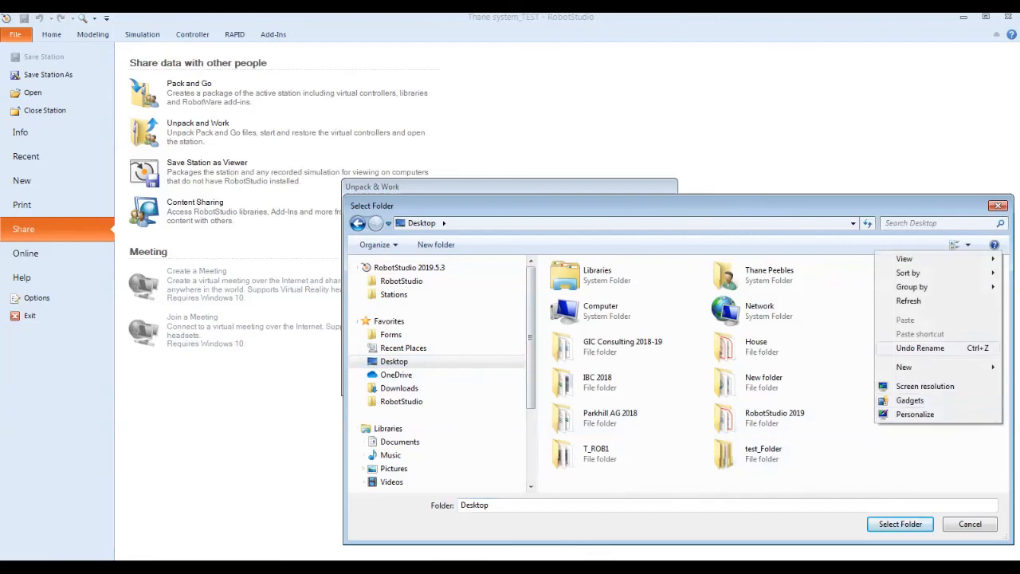
pyautogui.click(905, 367)
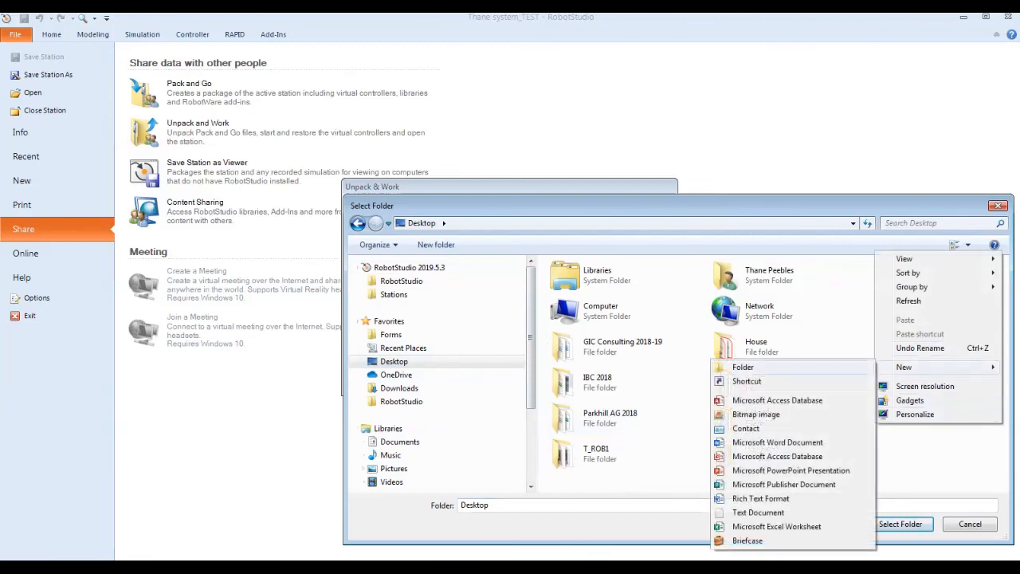
pyautogui.click(743, 366)
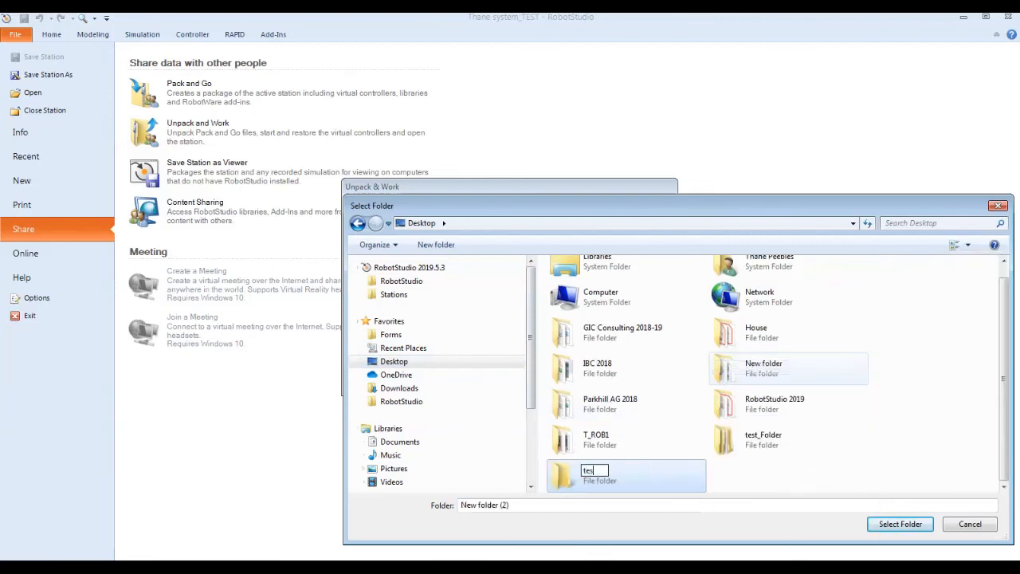
pyautogui.write('test2')
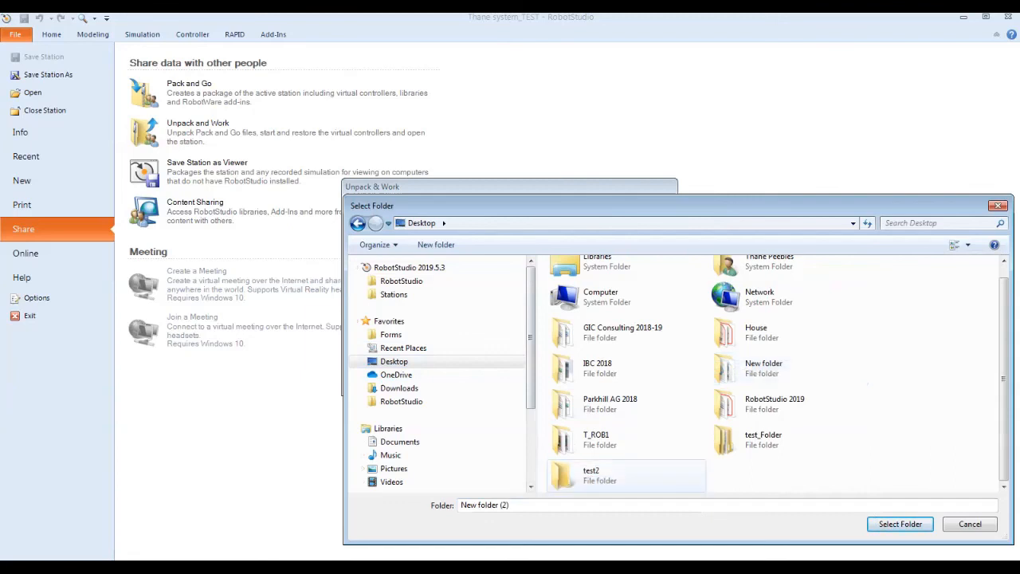
pyautogui.click(900, 524)
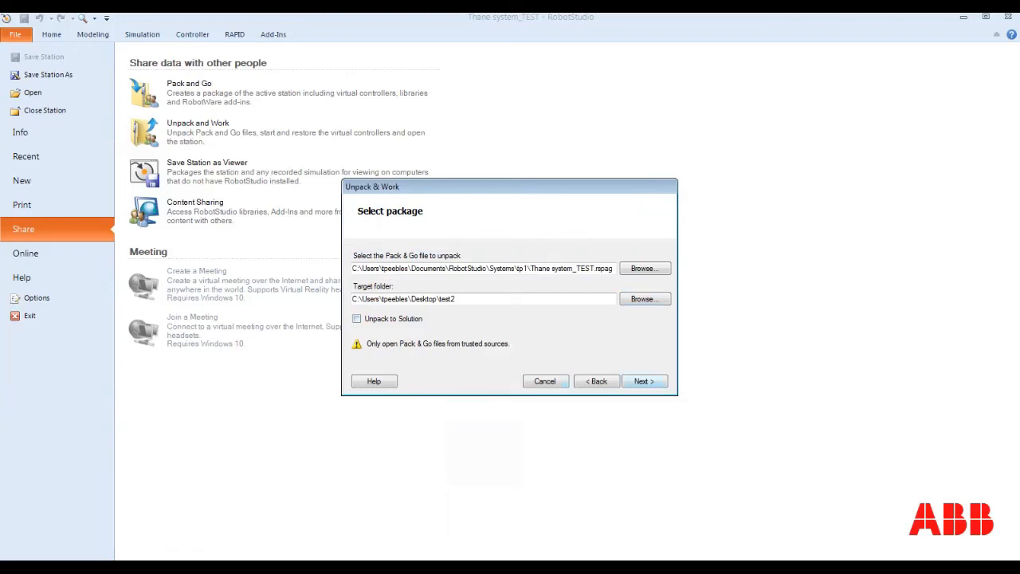
# - Keep loading files from Pack & Go and assign RobotWare 6.10.01.00 to the positioner
pyautogui.click(643, 381)
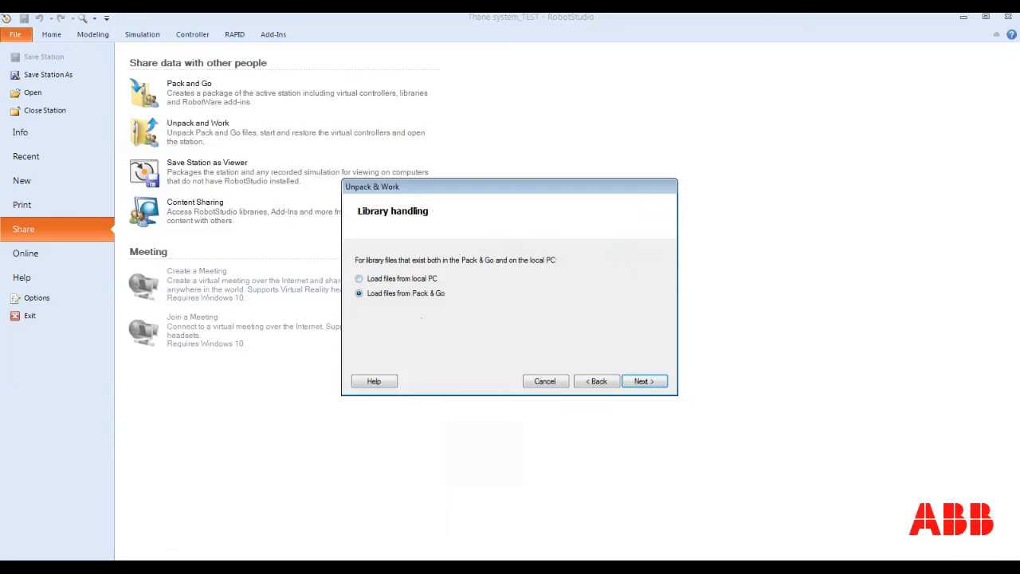
pyautogui.click(643, 381)
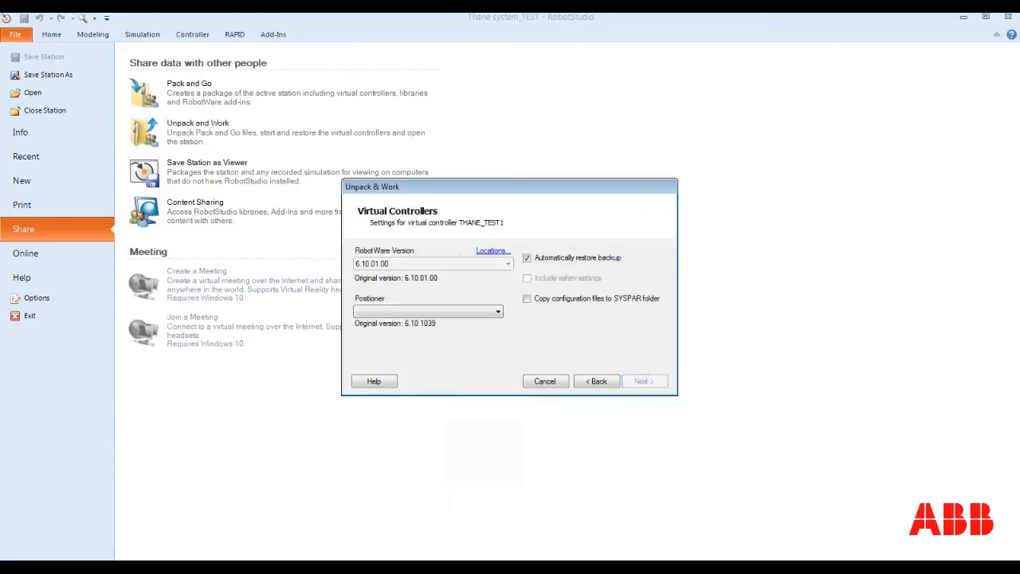
pyautogui.click(428, 311)
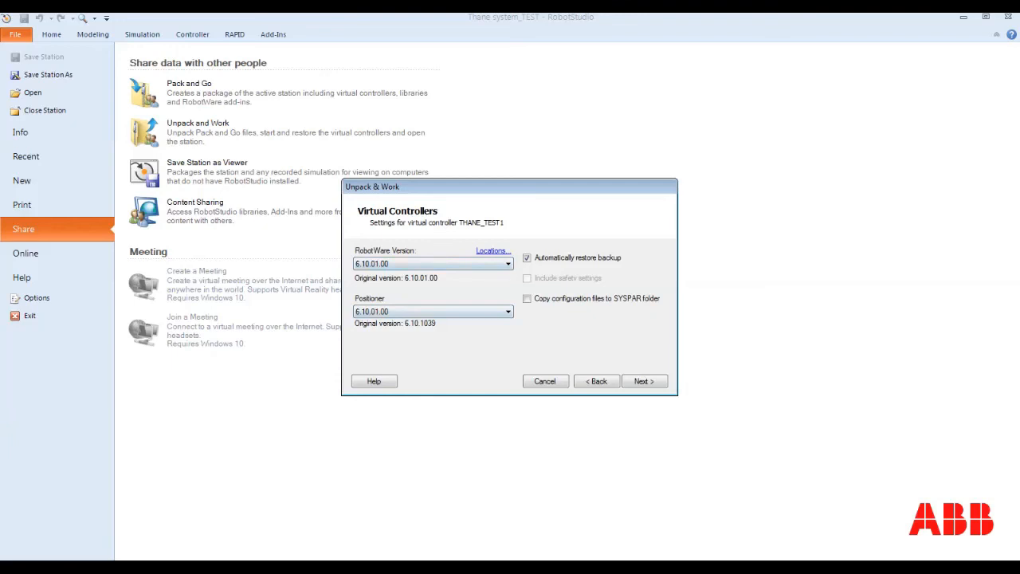
pyautogui.click(643, 380)
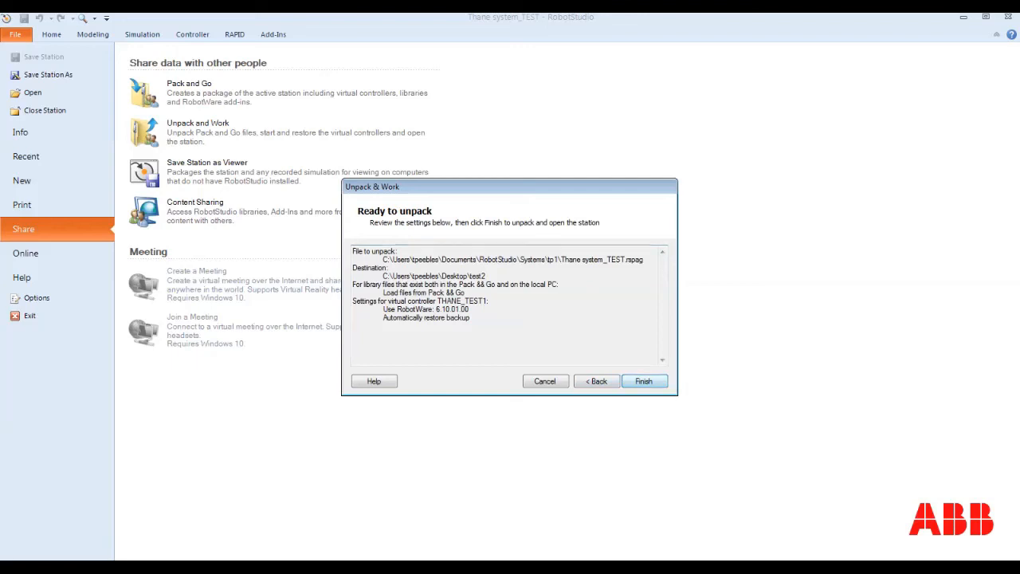
# - Finish unpacking into test2 and close the wizard once the welding cell opens
pyautogui.click(643, 380)
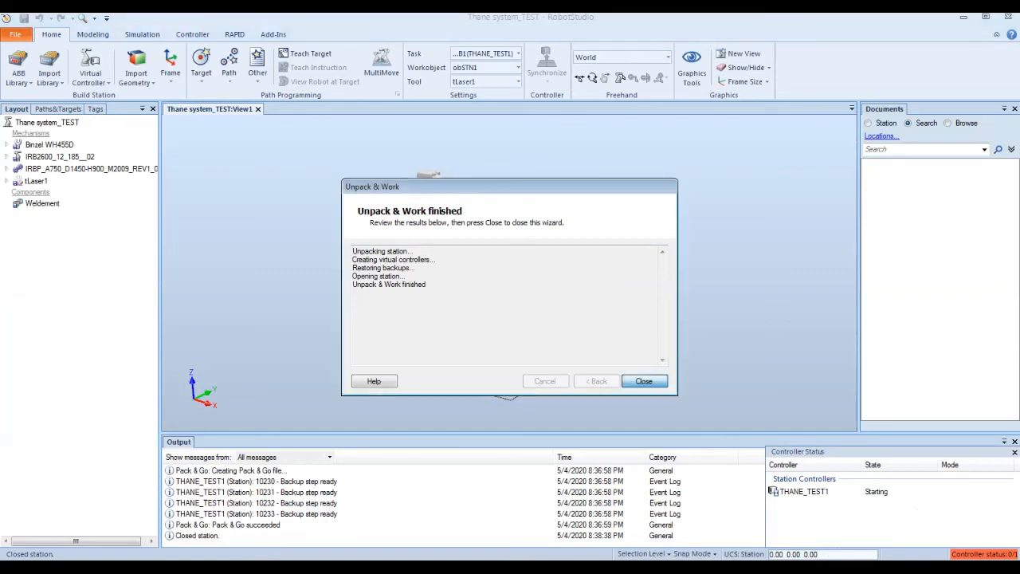
pyautogui.click(643, 380)
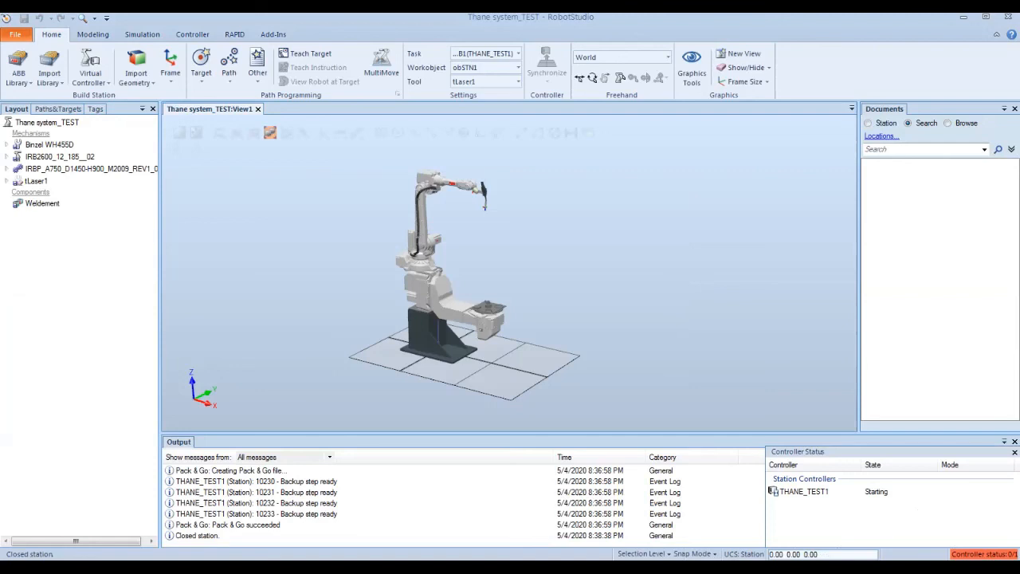